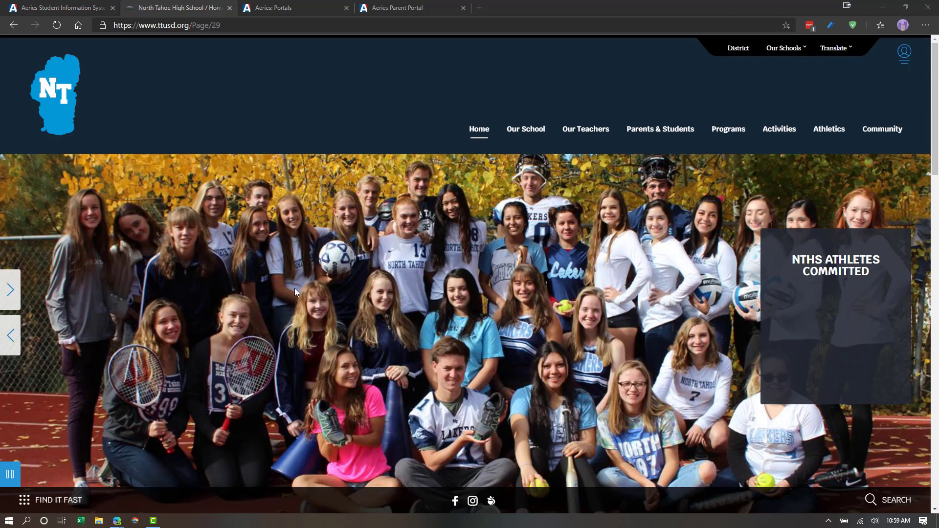
mouse_move(210, 120)
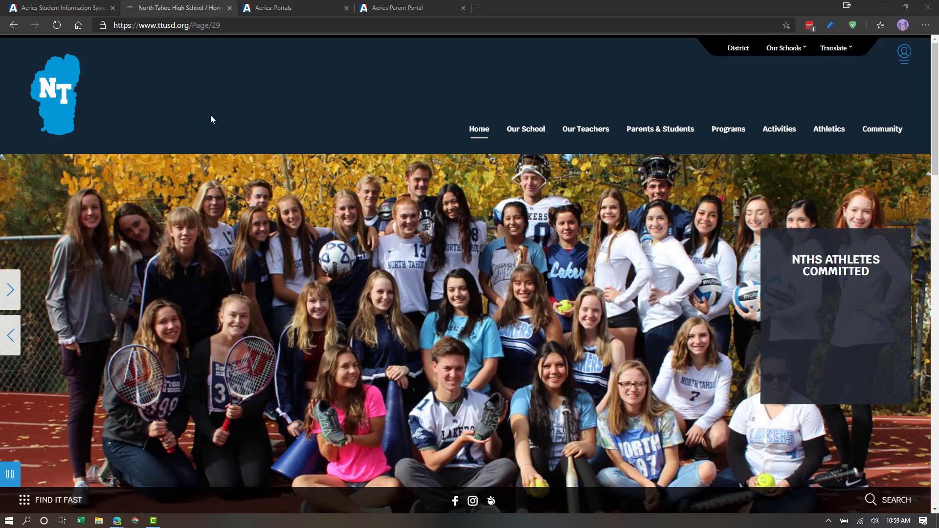
mouse_move(344, 195)
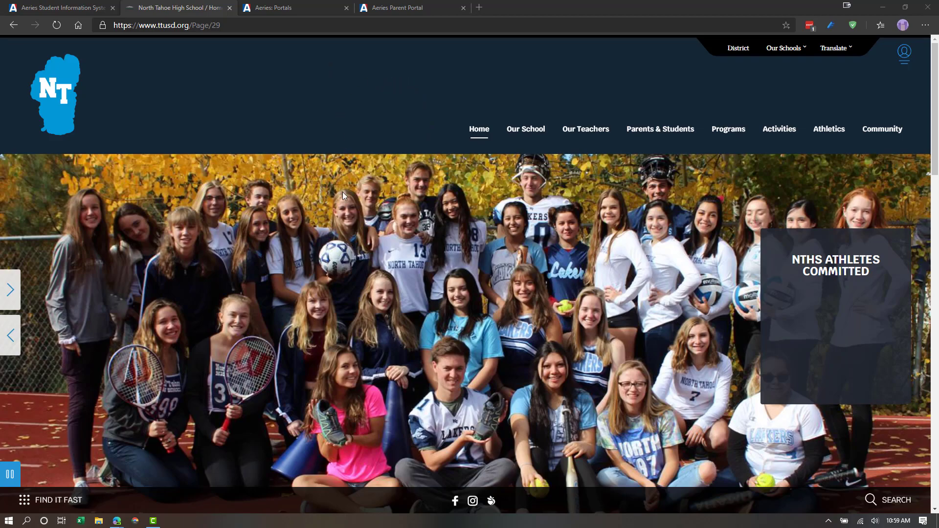
mouse_move(659, 128)
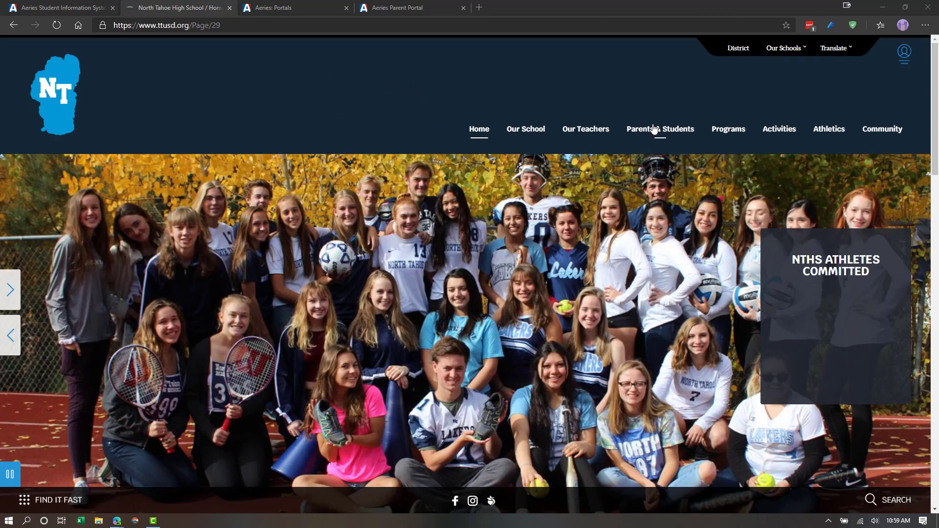
Open North Tahoe High School's Parents & Students section to reach the Aeries portal links
click(659, 129)
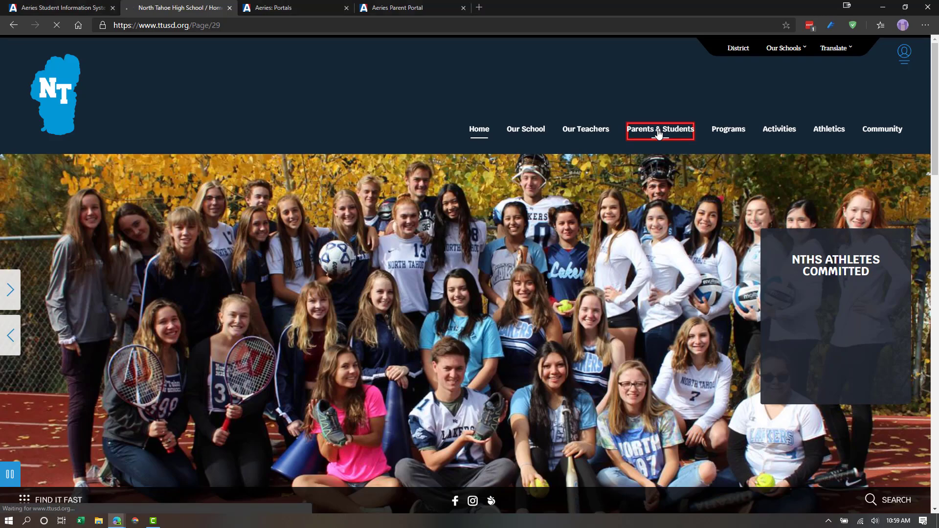
click(660, 129)
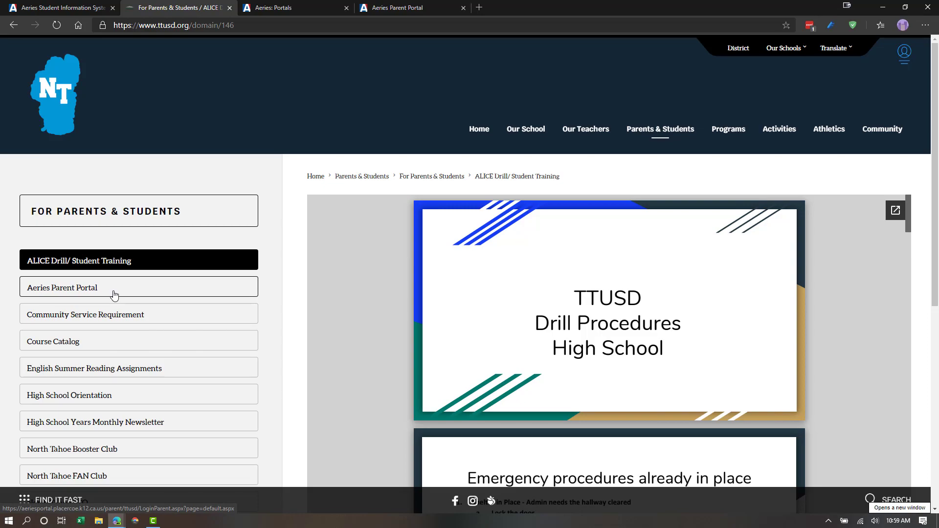
mouse_move(106, 290)
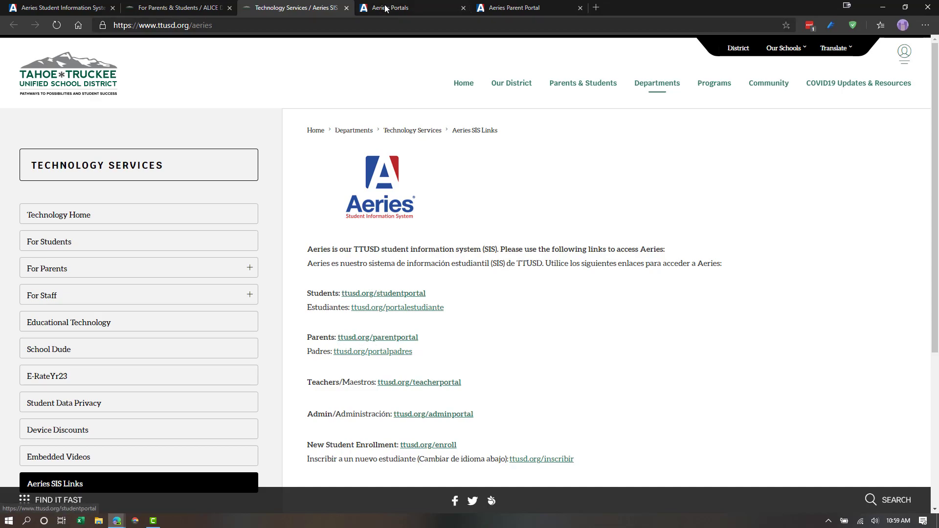
Show the Tahoe-Truckee Unified sign-in page and expand its English language list
click(393, 7)
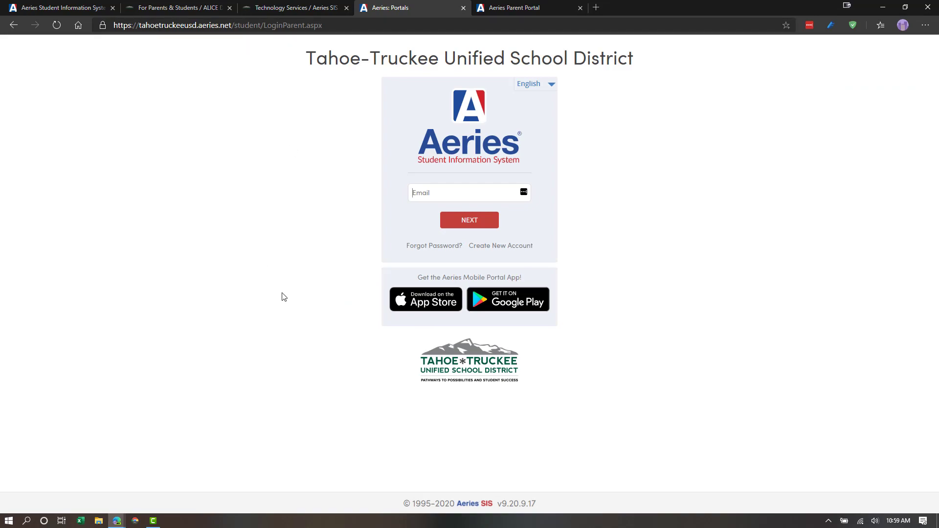
mouse_move(365, 211)
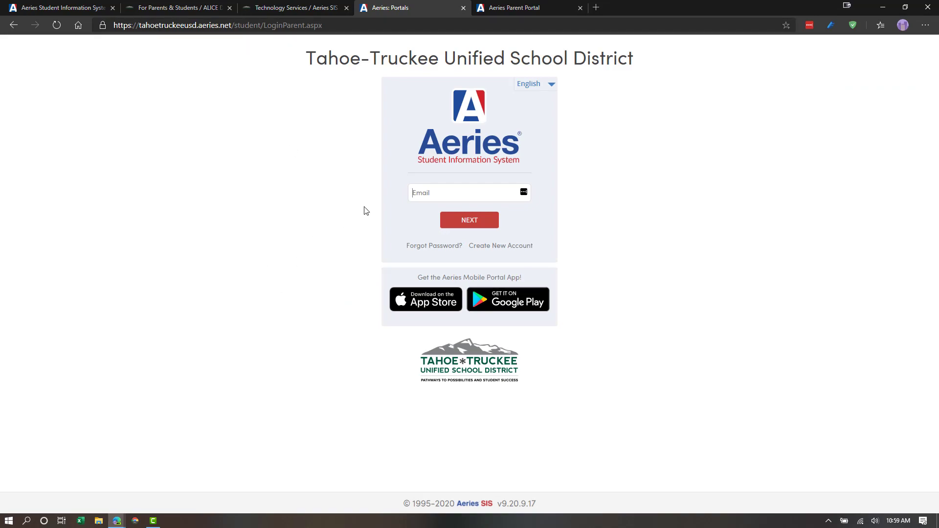
mouse_move(516, 117)
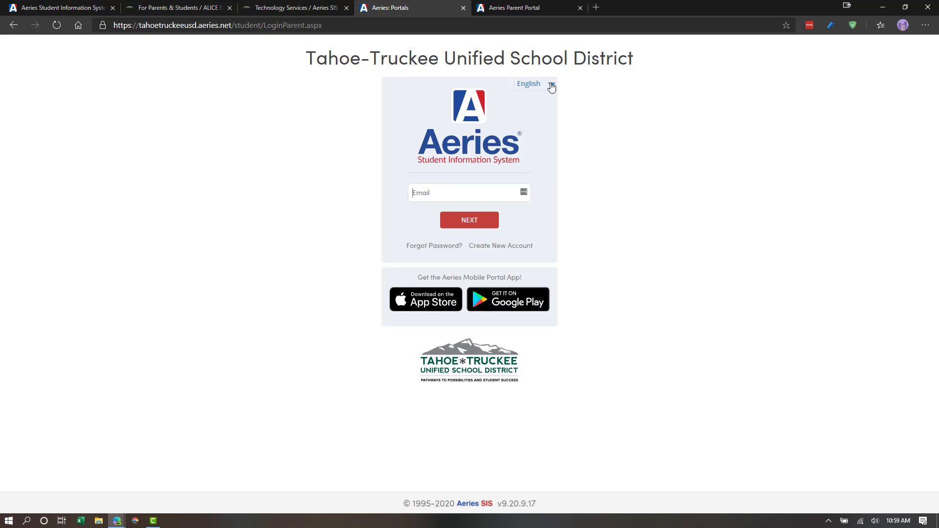
click(550, 83)
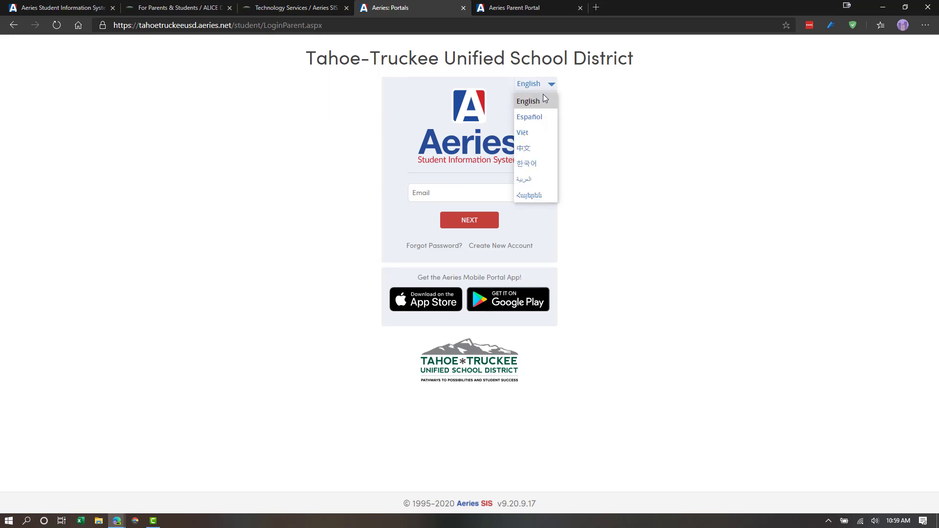
mouse_move(534, 117)
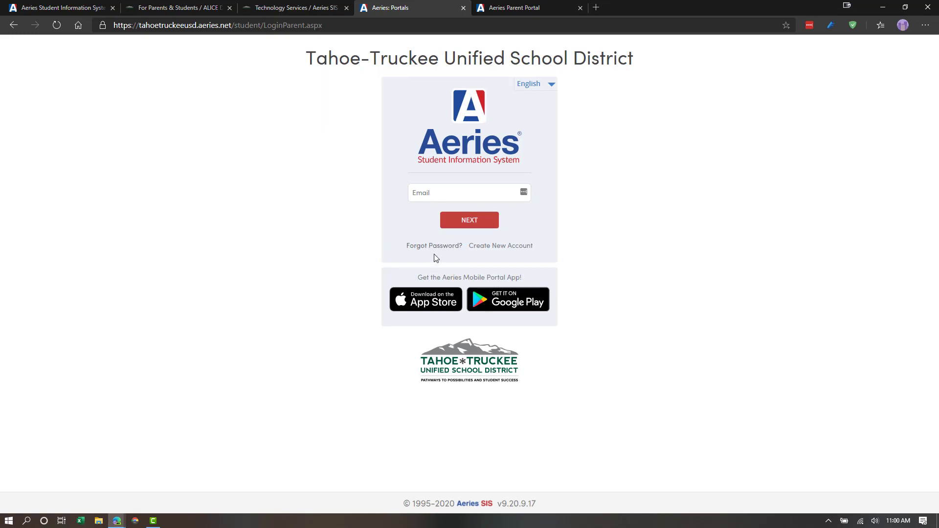
mouse_move(433, 251)
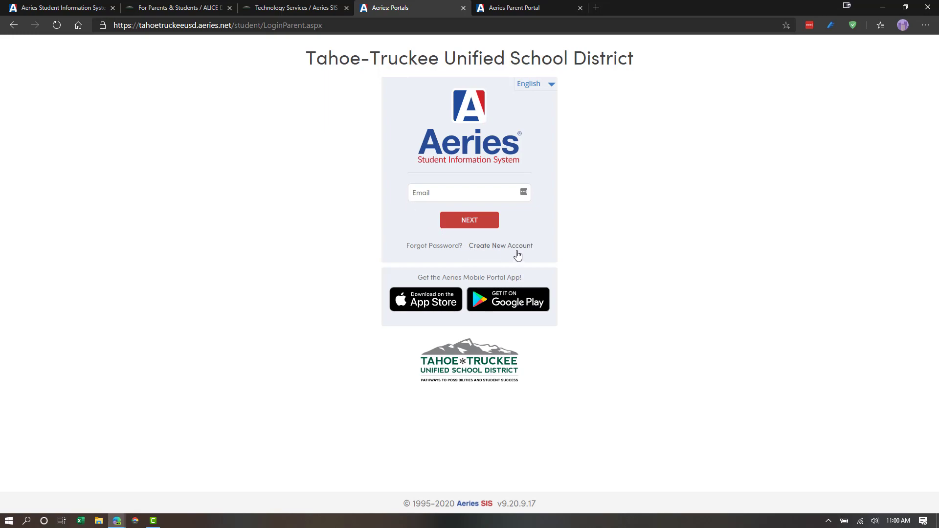
mouse_move(497, 249)
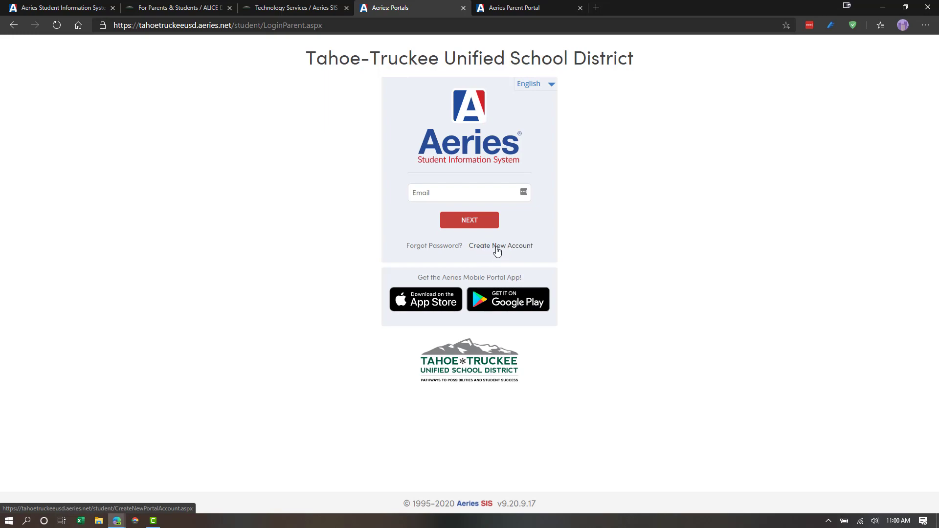
Start a Parent/Guardian account signup through Step 2, then show the demo parent dashboard
click(500, 245)
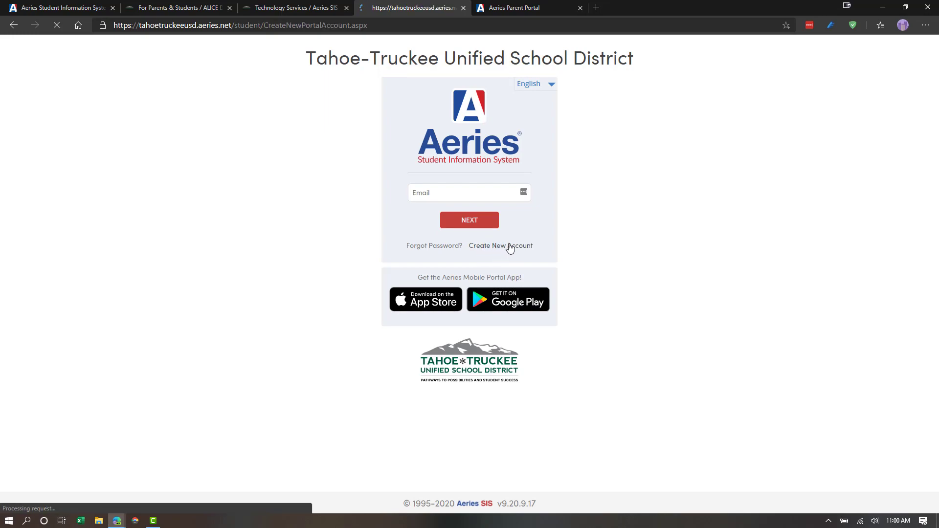
click(499, 246)
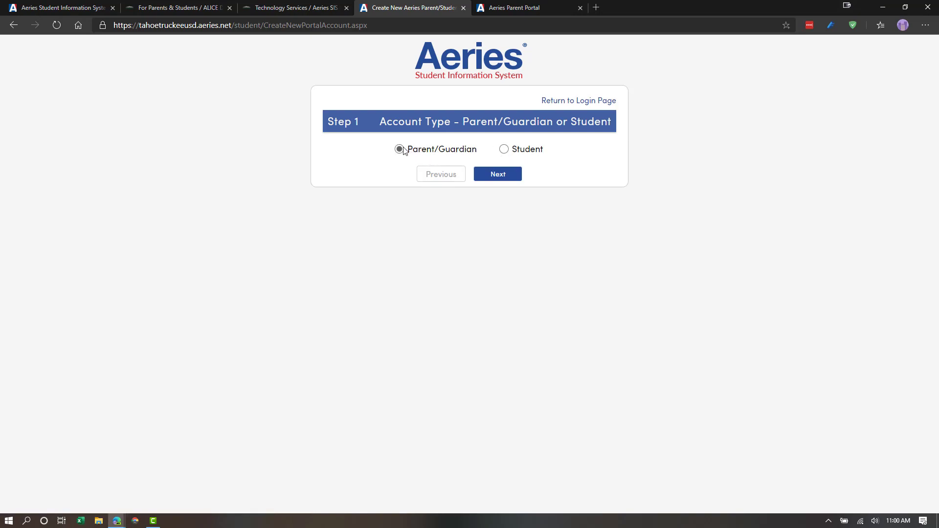
click(497, 174)
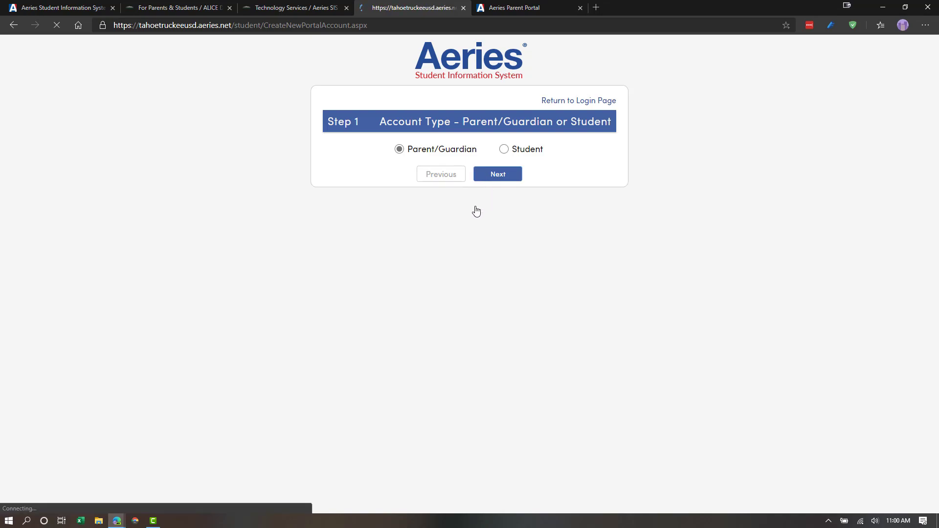
click(496, 174)
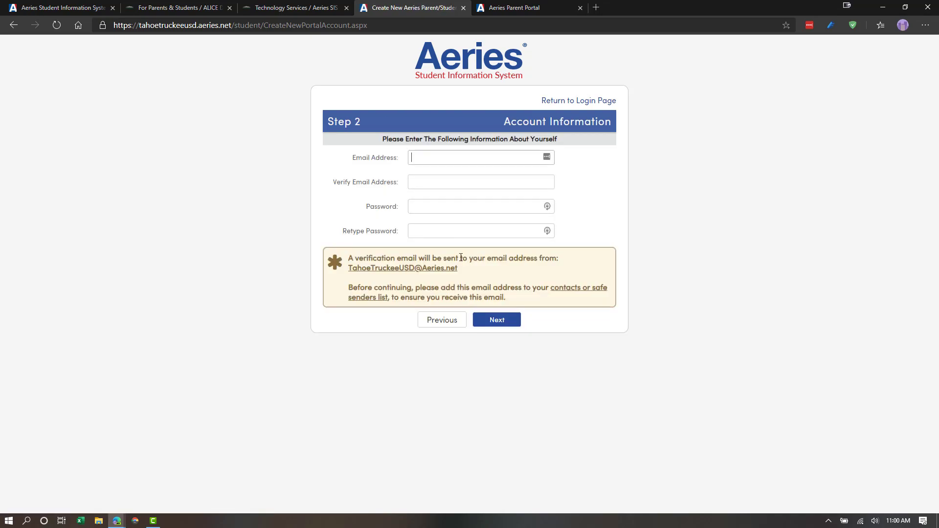
mouse_move(619, 178)
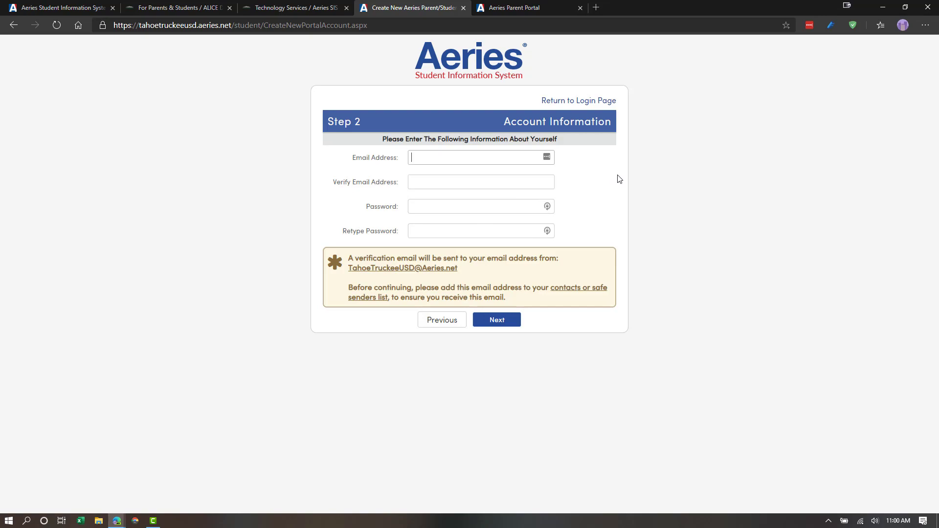
mouse_move(435, 177)
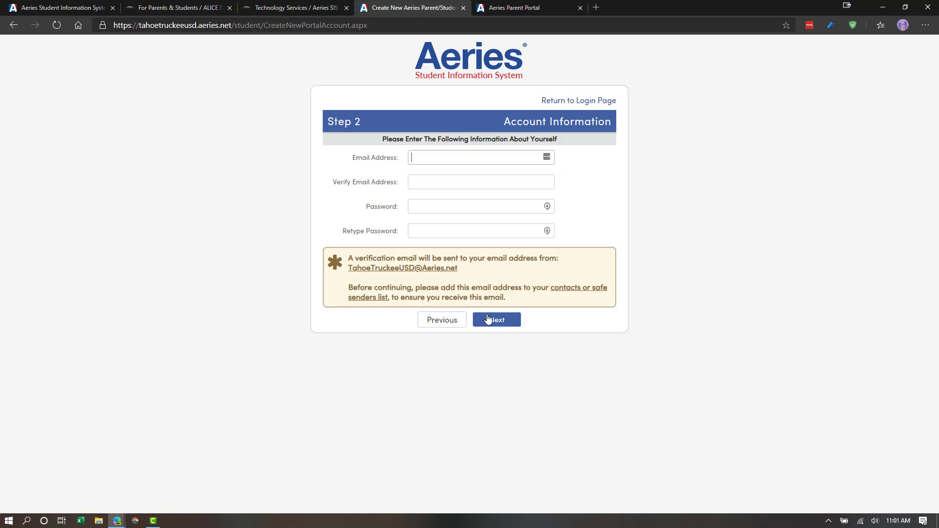
mouse_move(641, 304)
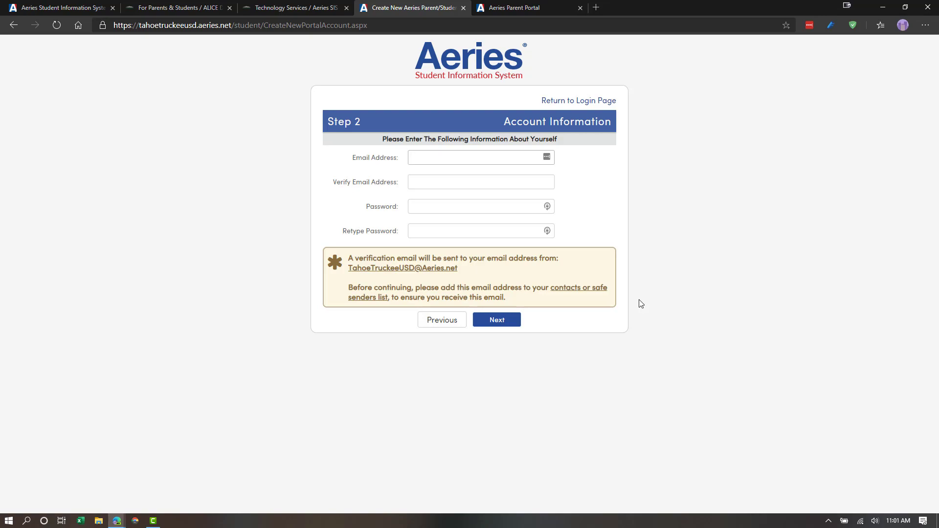
click(479, 157)
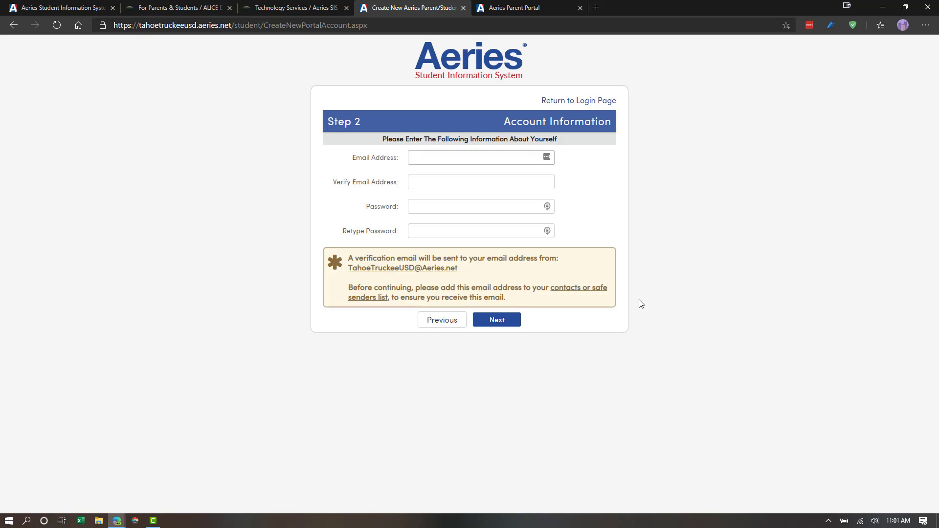
click(472, 157)
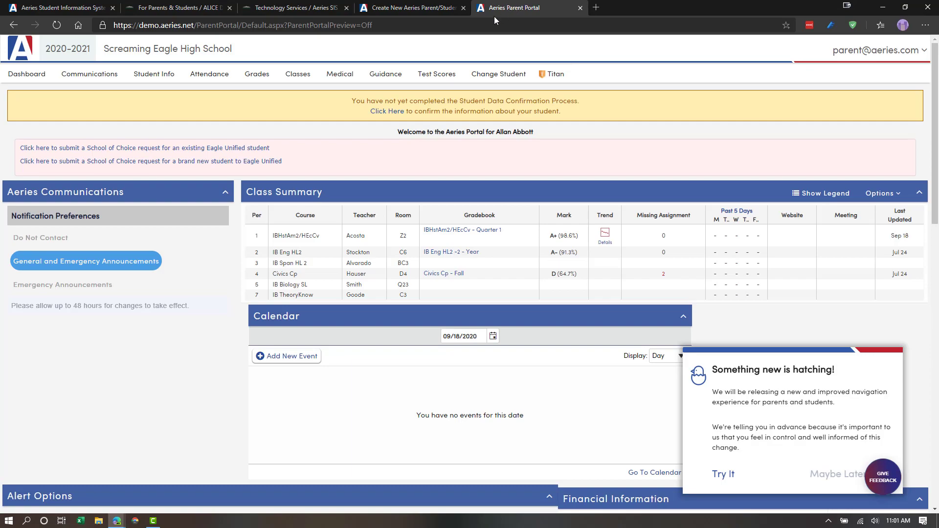
mouse_move(774, 345)
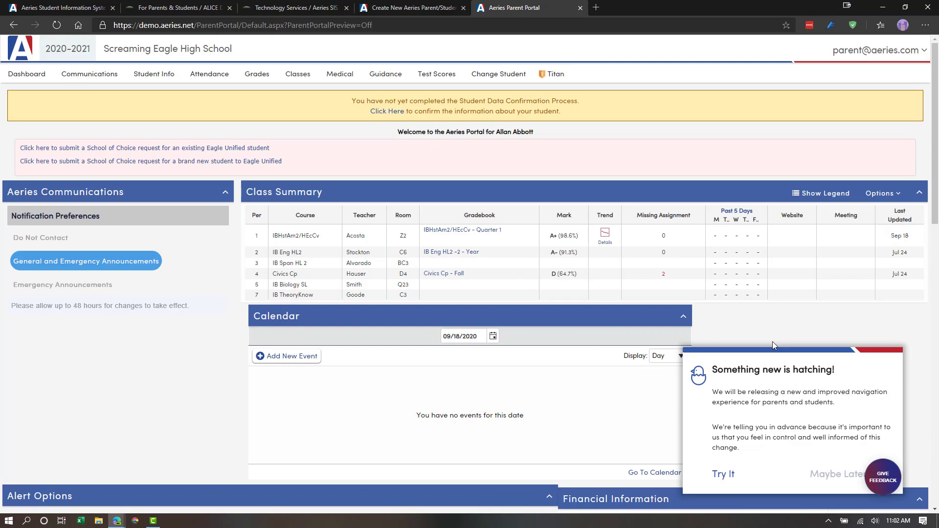
mouse_move(735, 411)
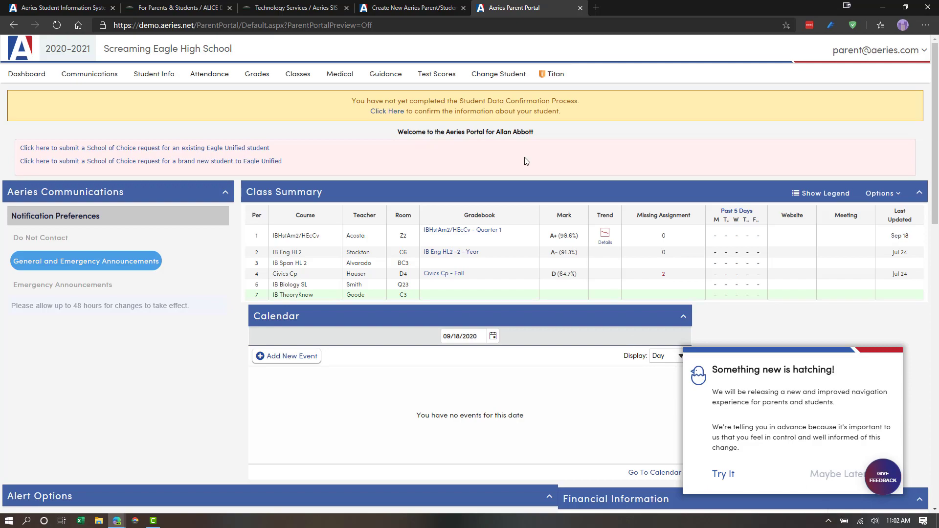
Show the parent email account menu and the Change Student list of four students
click(875, 50)
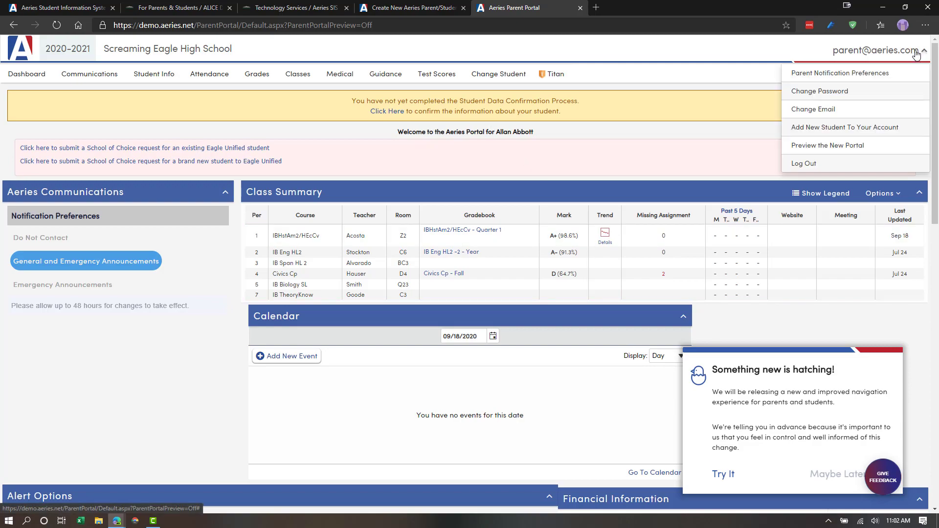
mouse_move(827, 145)
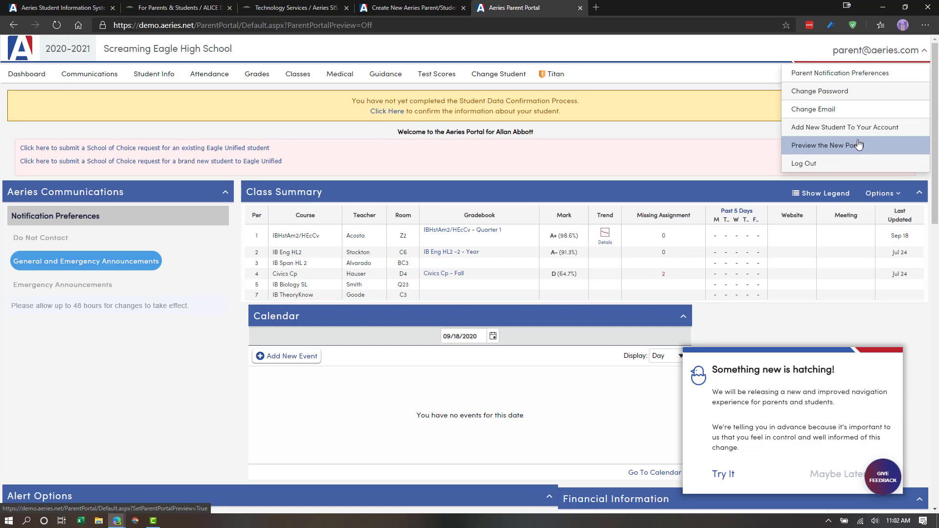
mouse_move(605, 125)
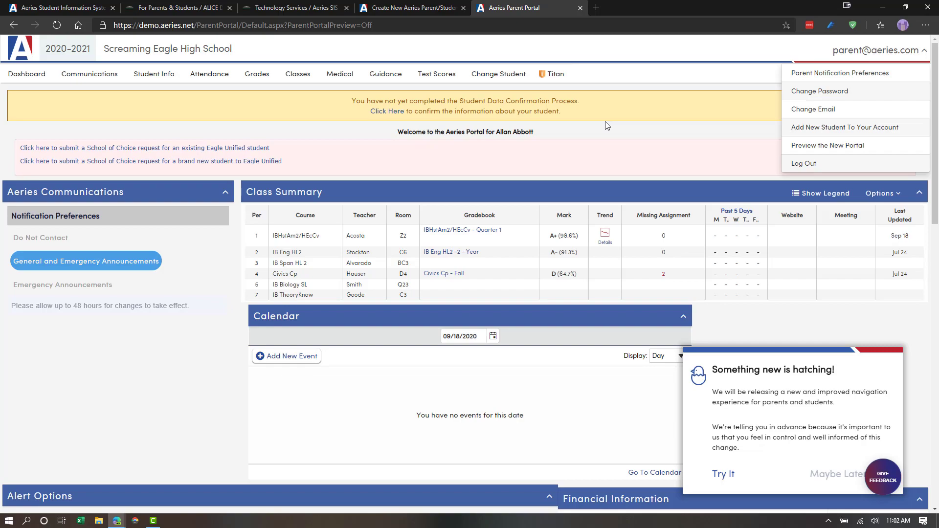
mouse_move(592, 125)
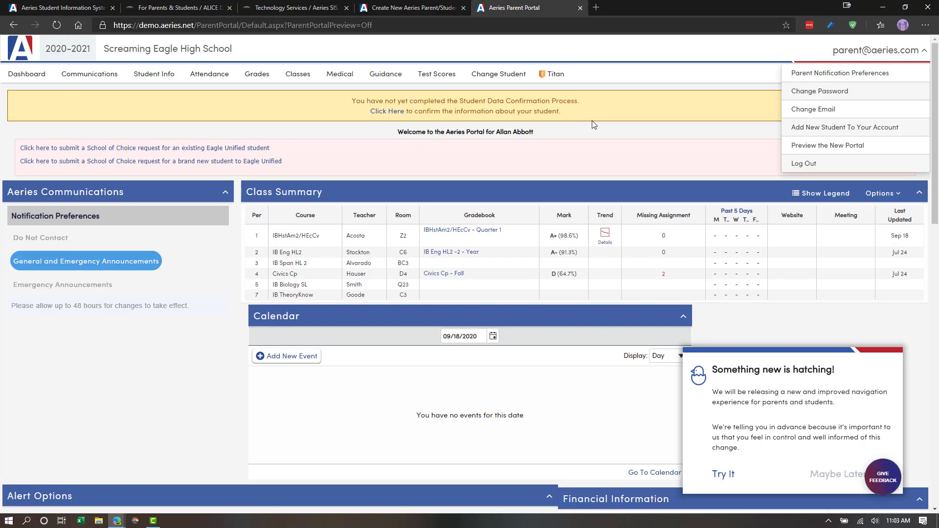
click(497, 74)
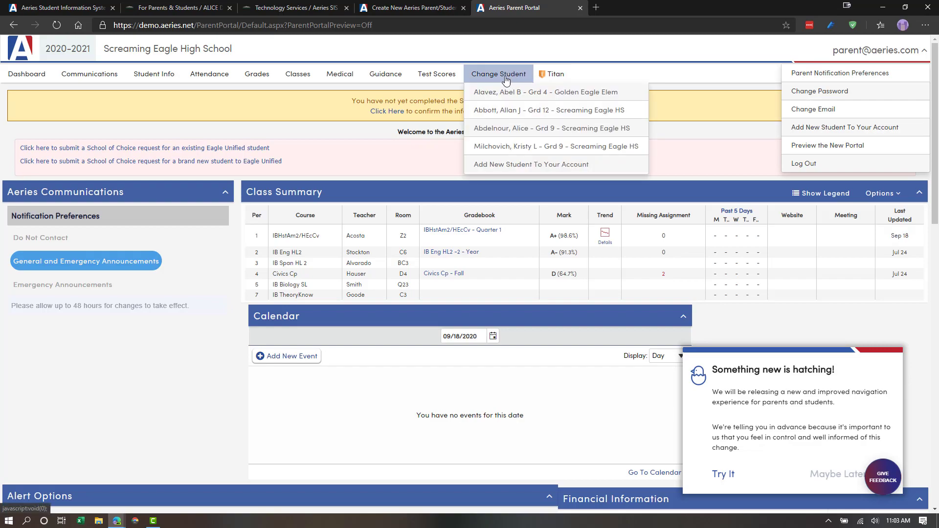
mouse_move(528, 146)
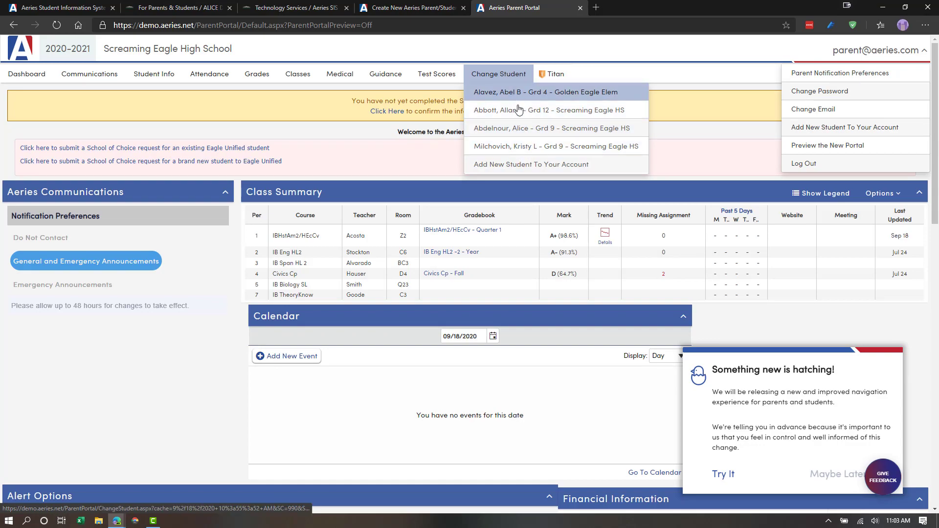
mouse_move(517, 95)
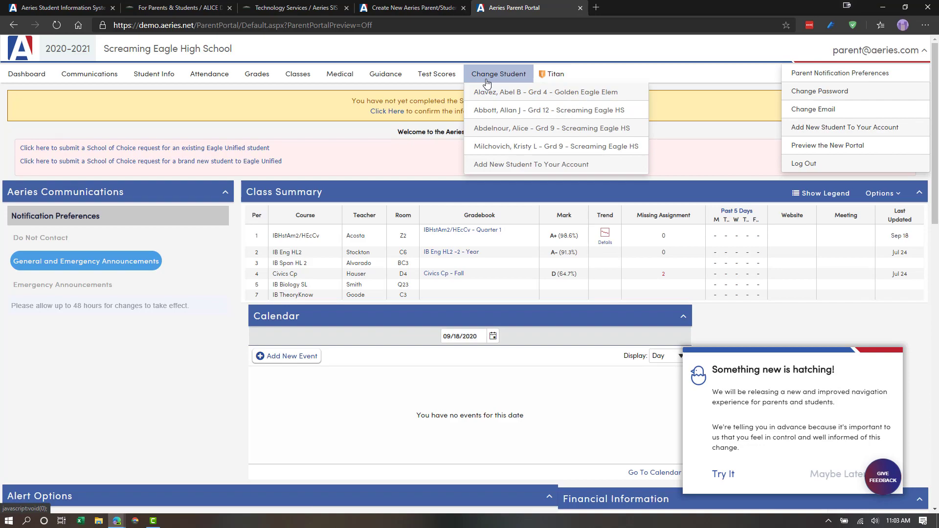
mouse_move(437, 74)
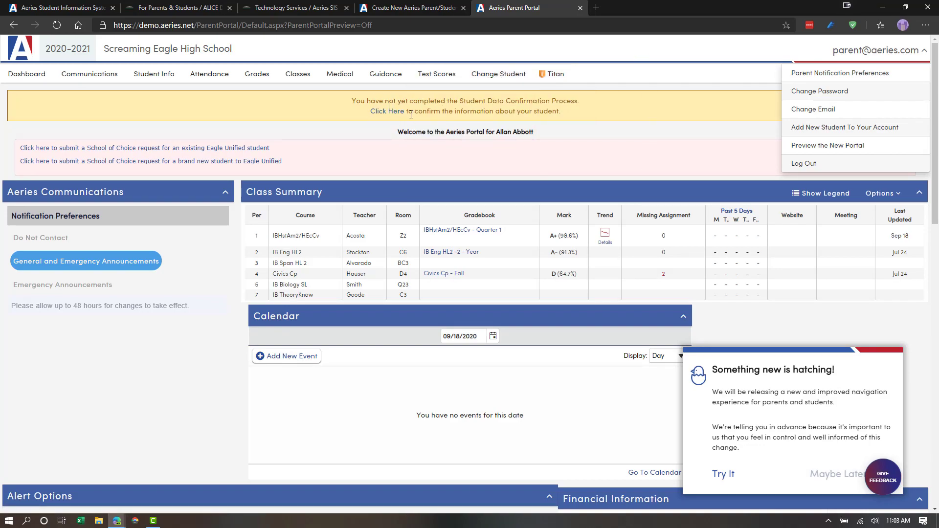
mouse_move(623, 114)
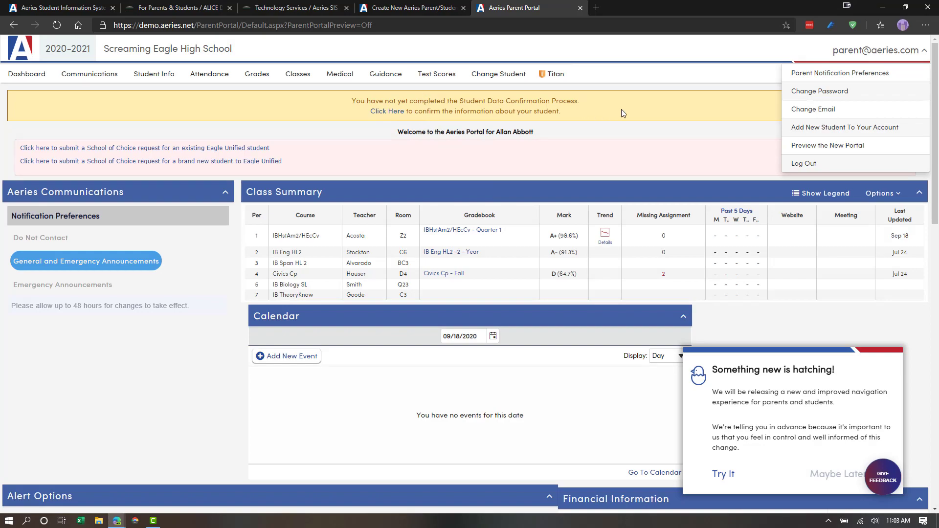
mouse_move(790, 149)
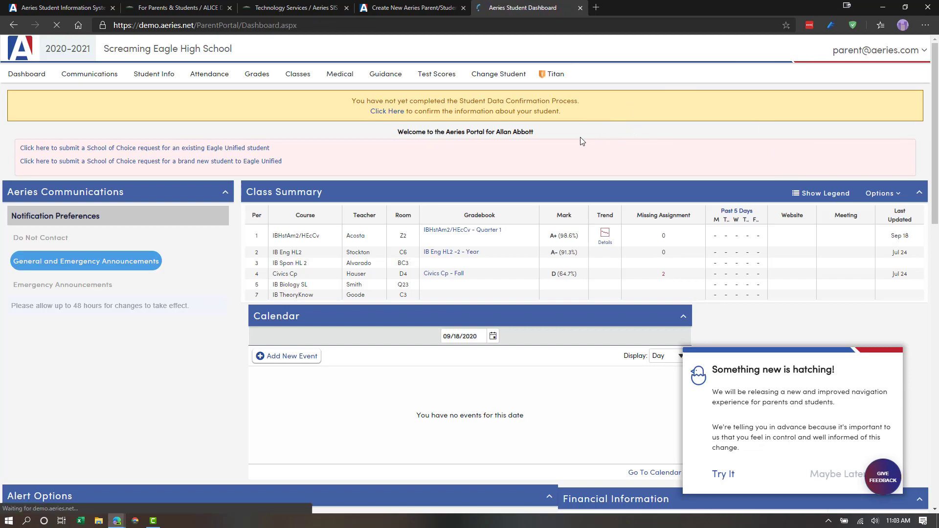
click(722, 474)
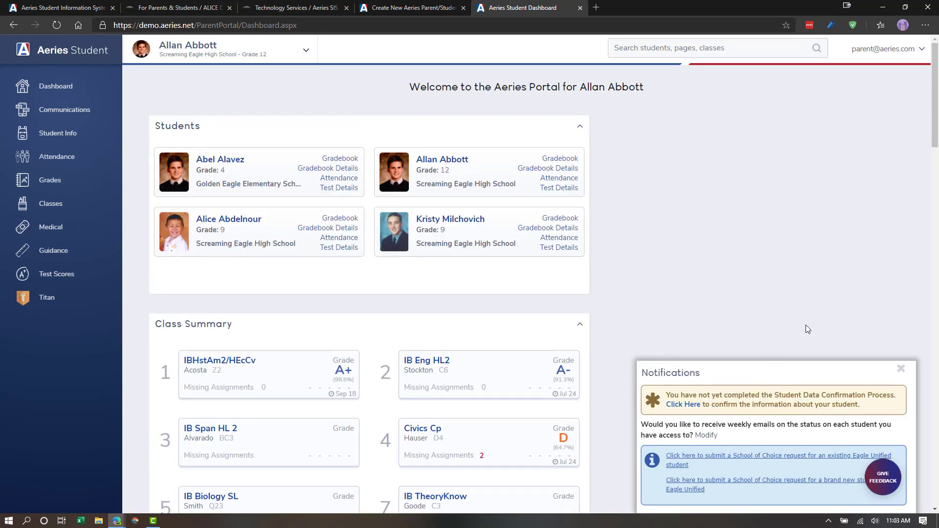
mouse_move(746, 398)
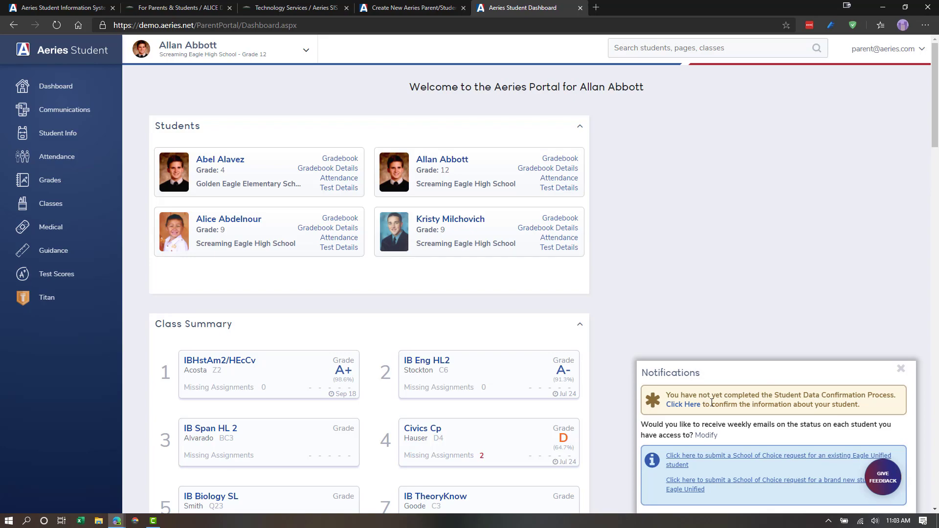
mouse_move(704, 425)
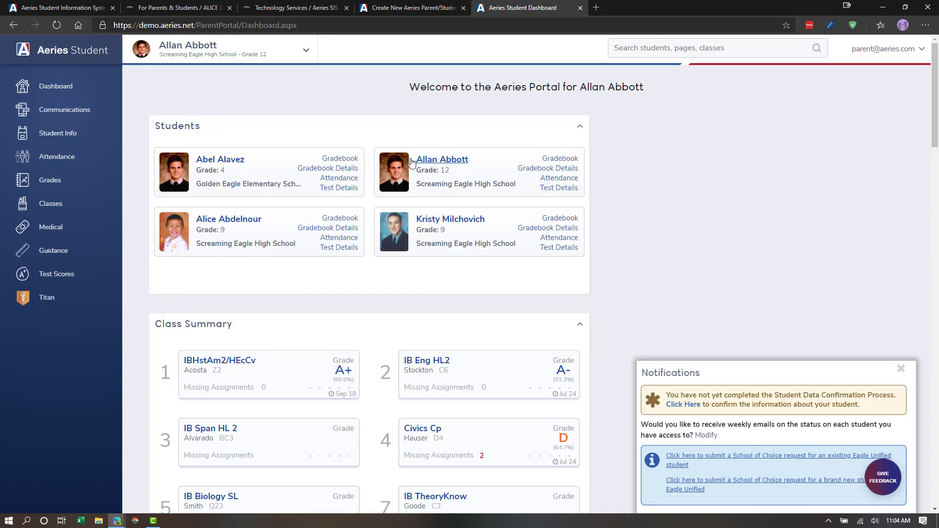
mouse_move(438, 159)
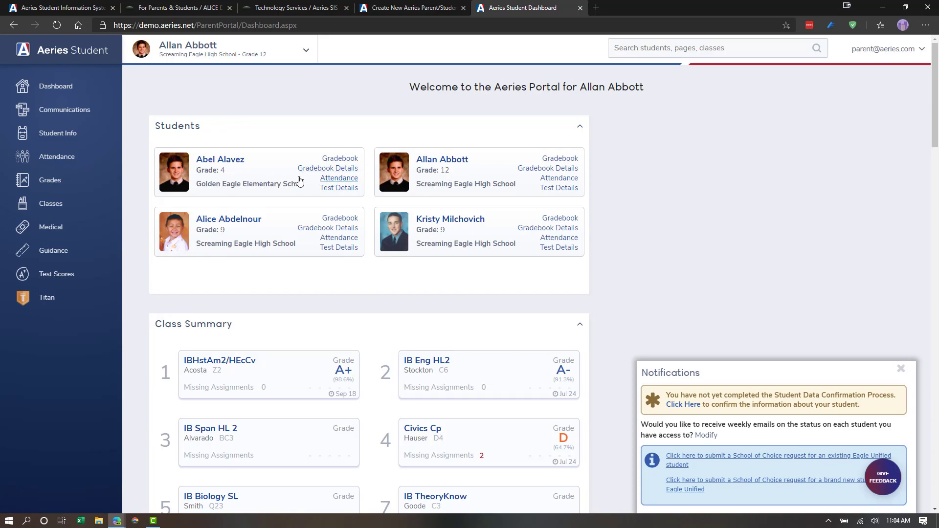
mouse_move(422, 146)
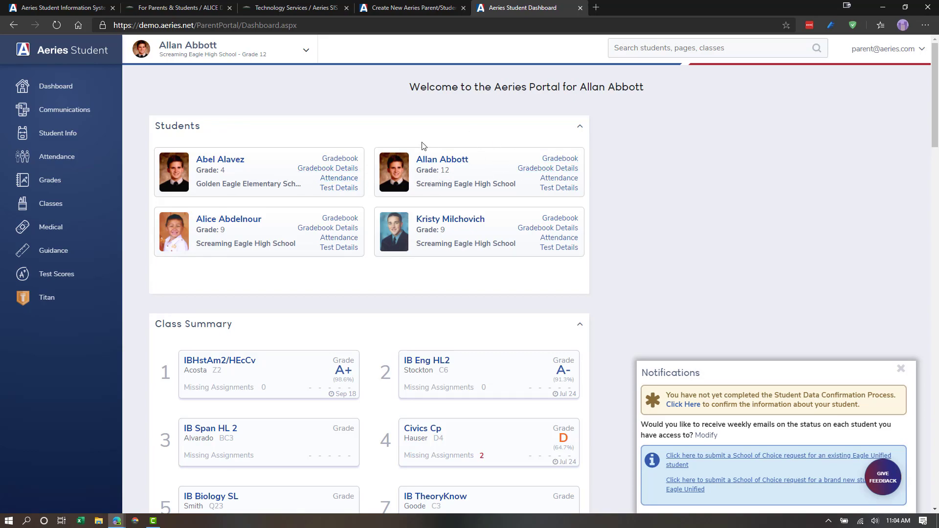
mouse_move(326, 149)
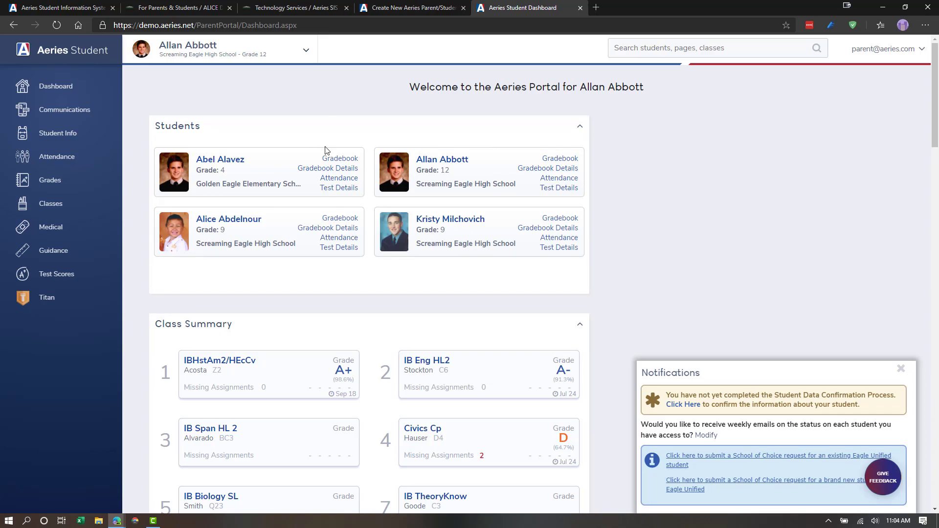
mouse_move(323, 154)
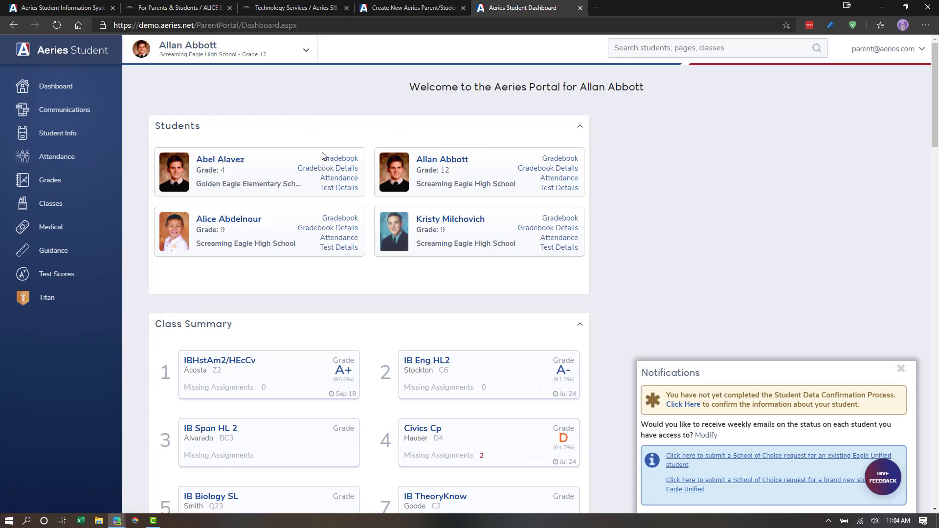
mouse_move(310, 143)
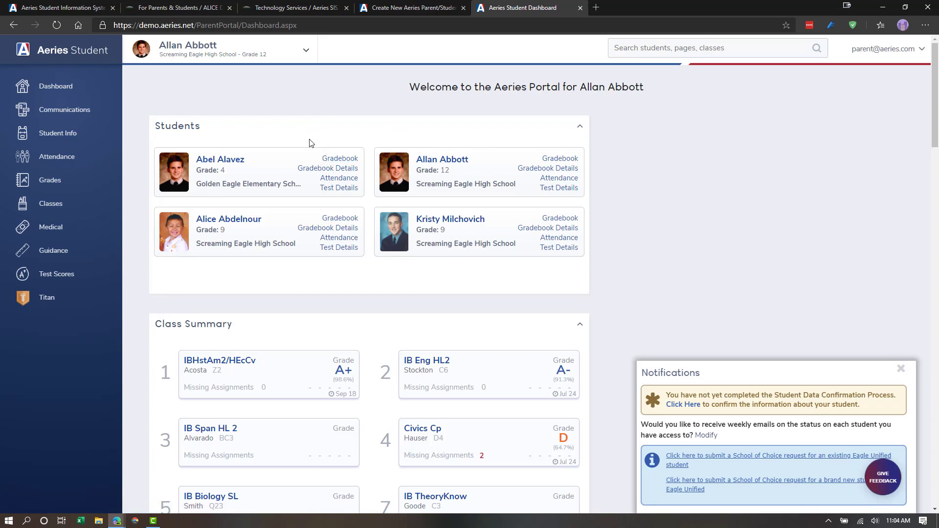
scroll(down, 3)
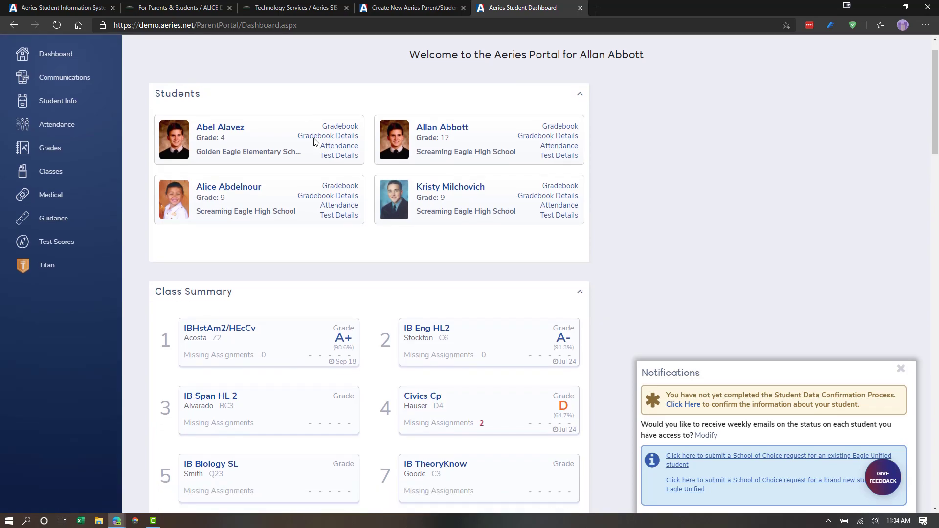
scroll(down, 3)
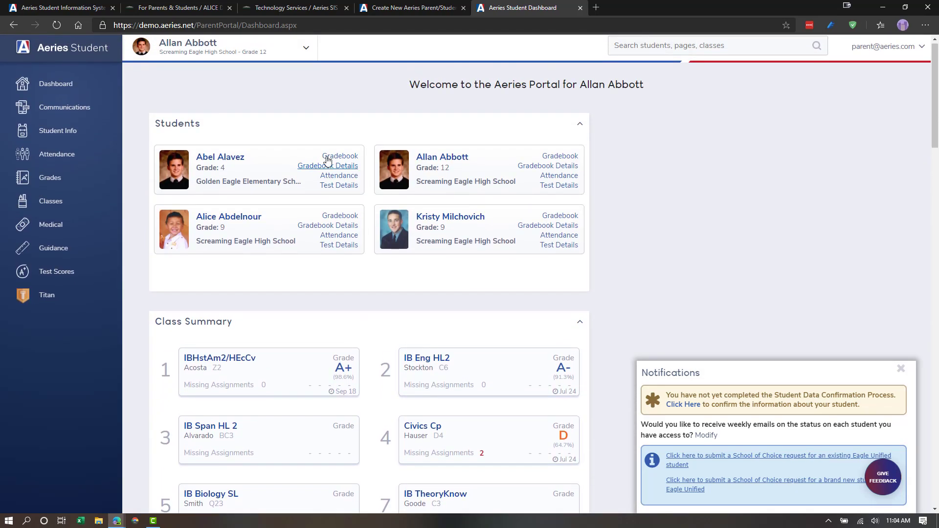
click(340, 157)
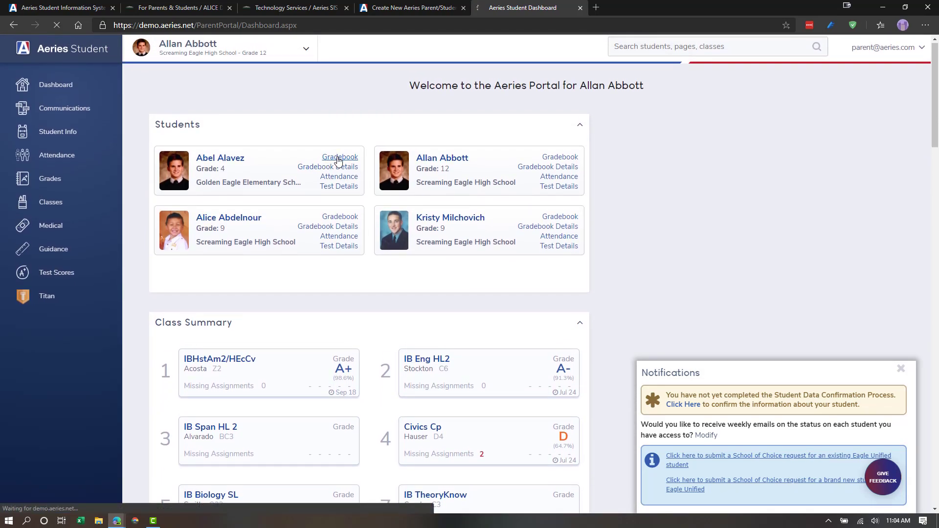
click(340, 156)
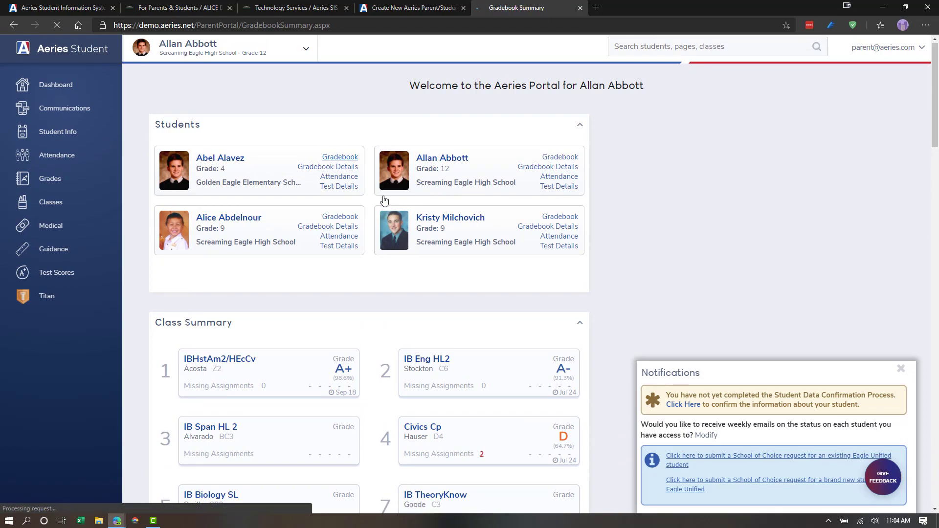
click(339, 157)
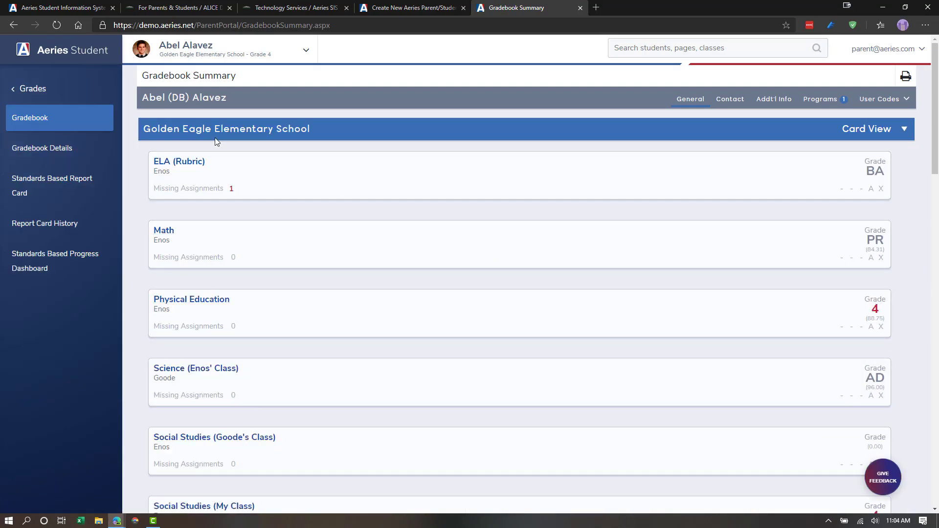
scroll(down, 3)
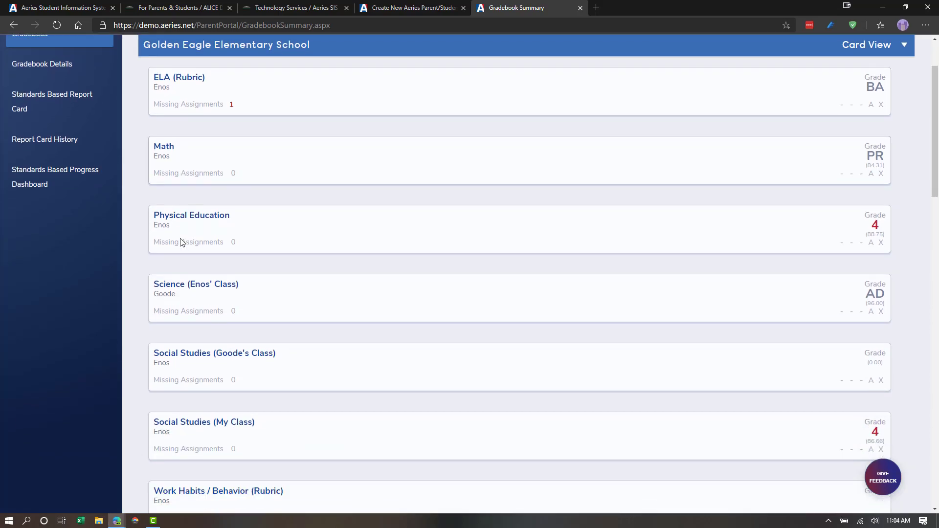
scroll(down, 3)
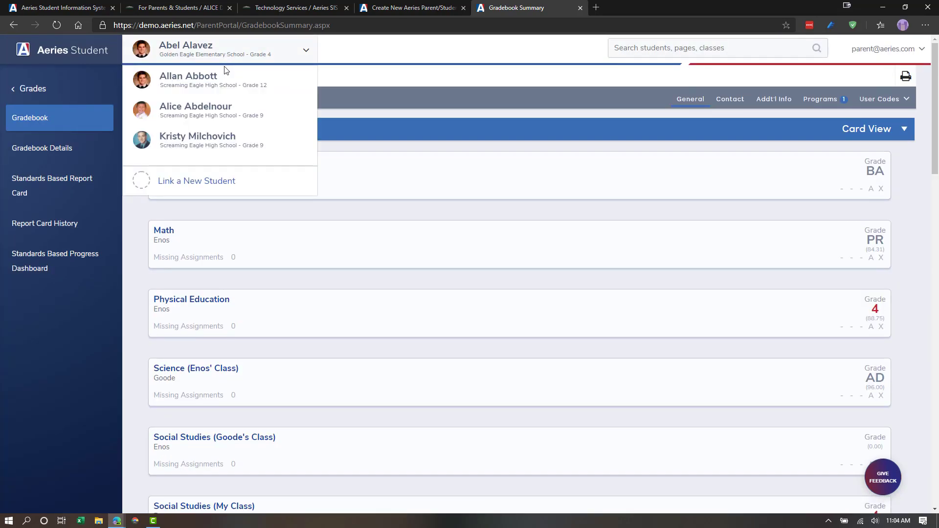
click(186, 49)
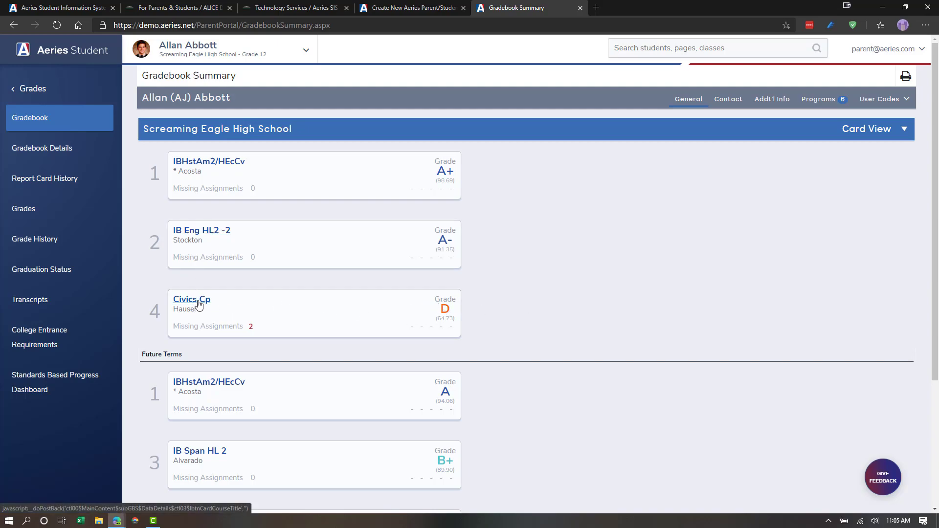
click(191, 298)
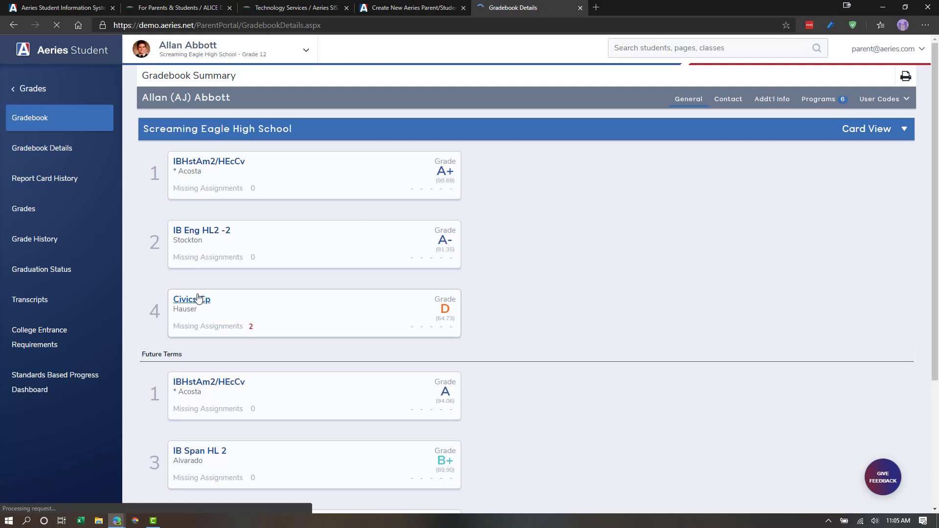
click(191, 299)
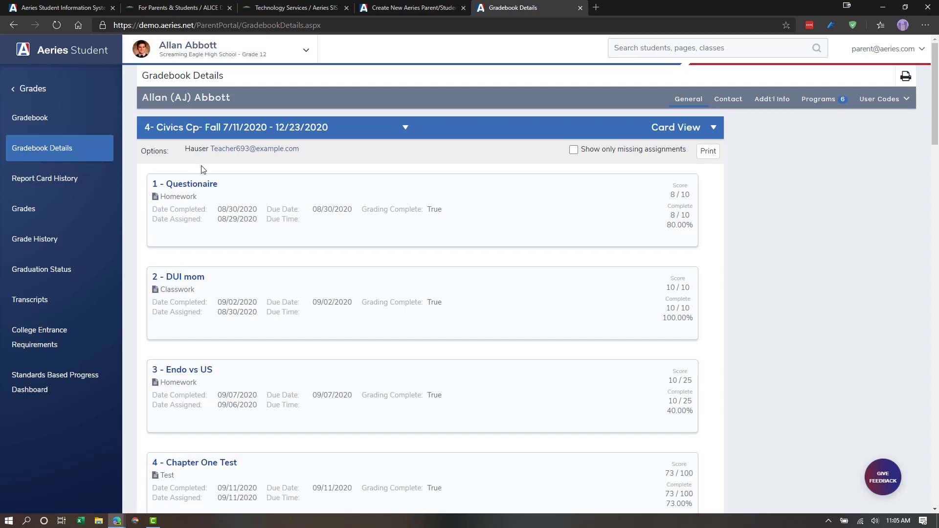
click(405, 127)
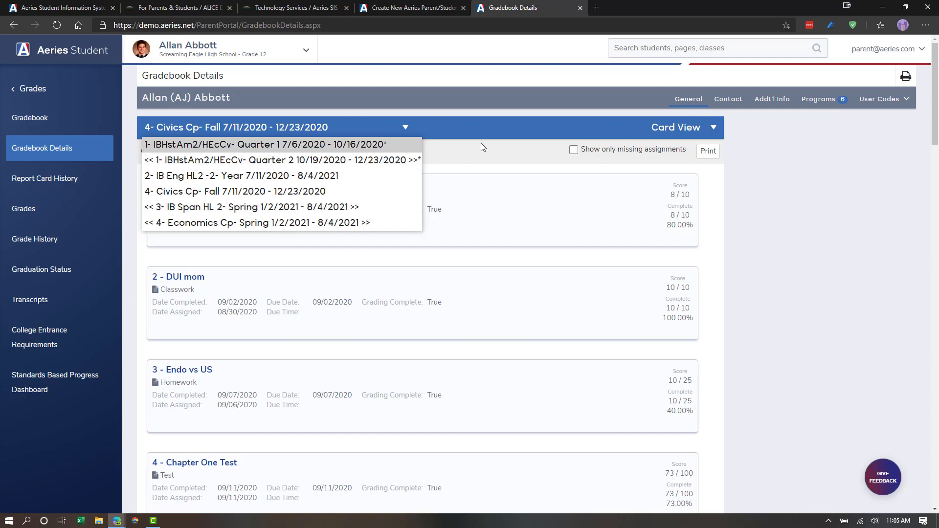
scroll(down, 3)
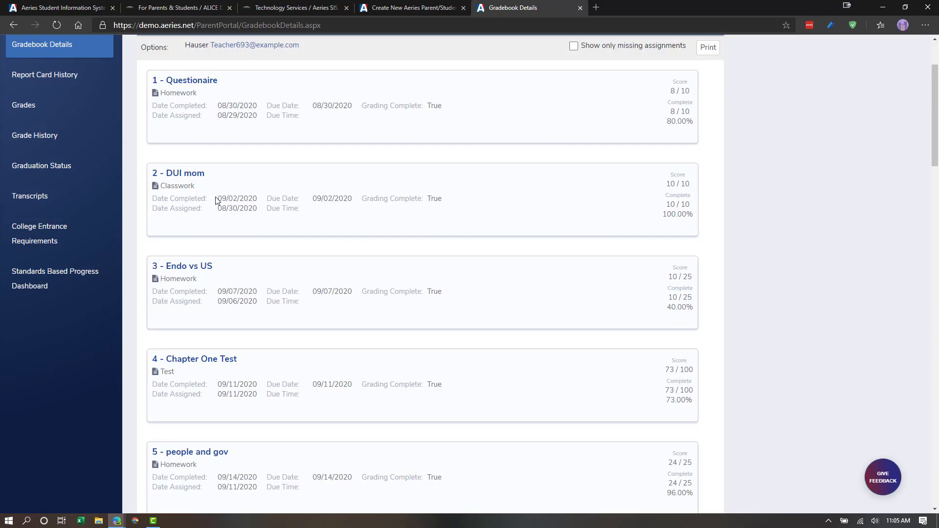
scroll(down, 3)
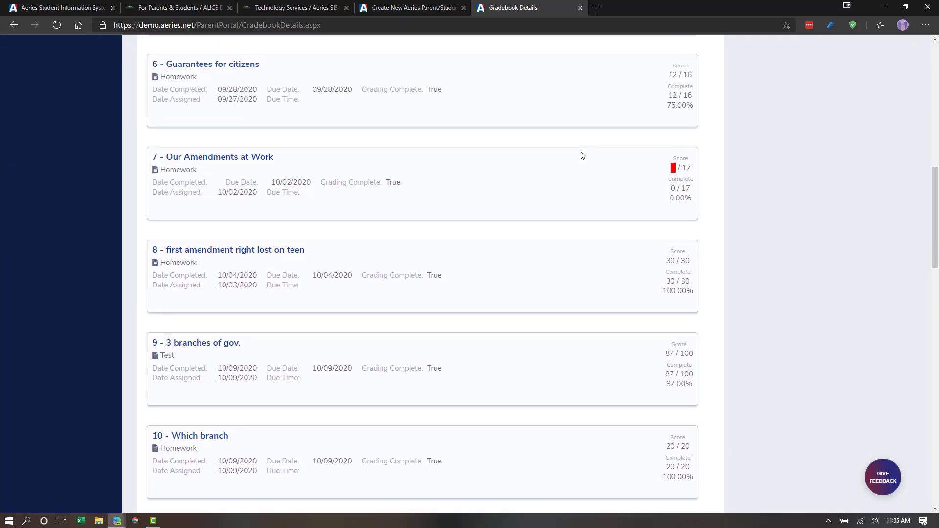
scroll(down, 3)
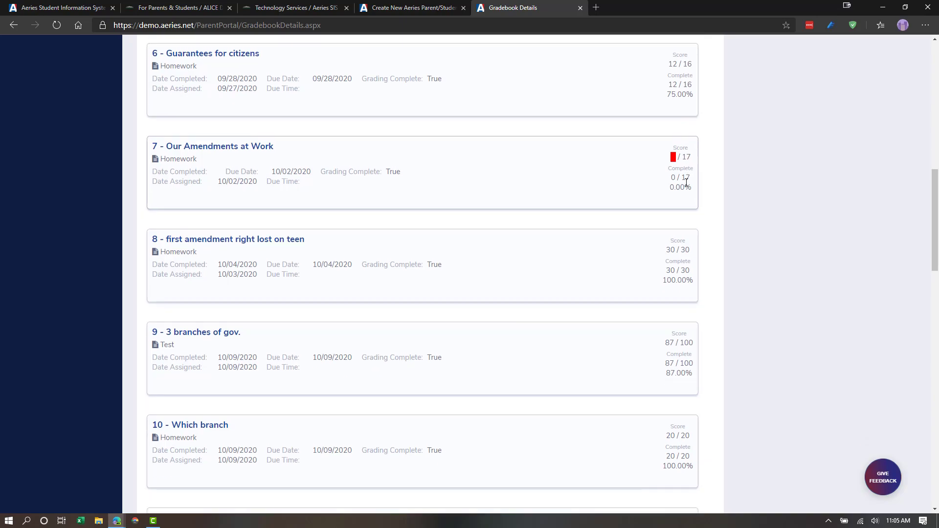
scroll(down, 3)
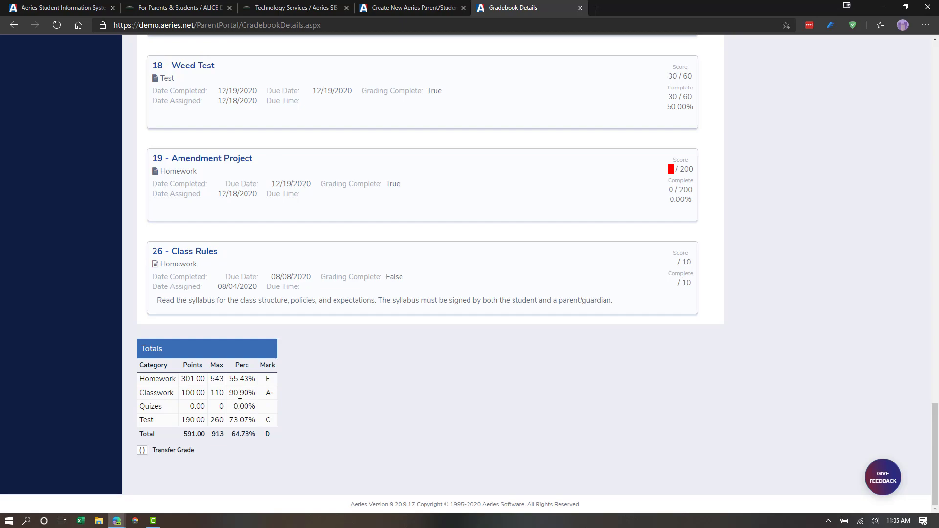
mouse_move(221, 444)
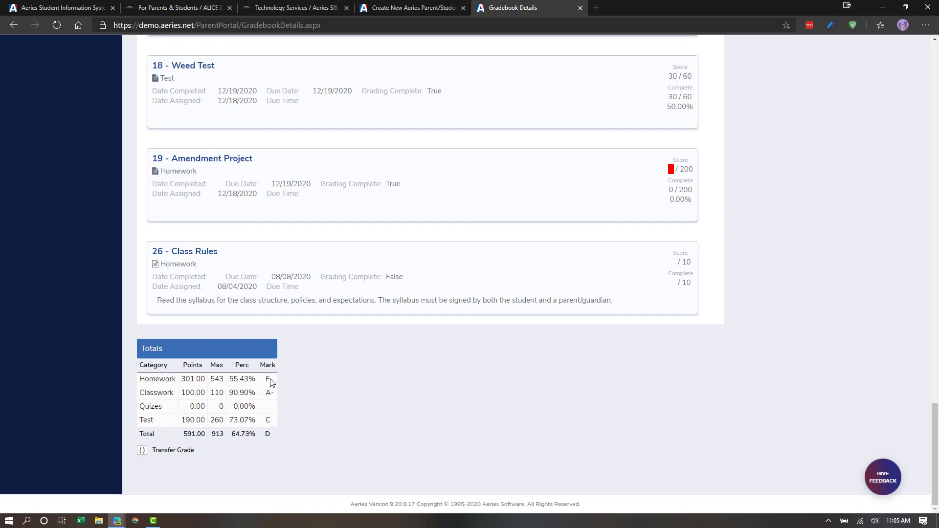
mouse_move(227, 381)
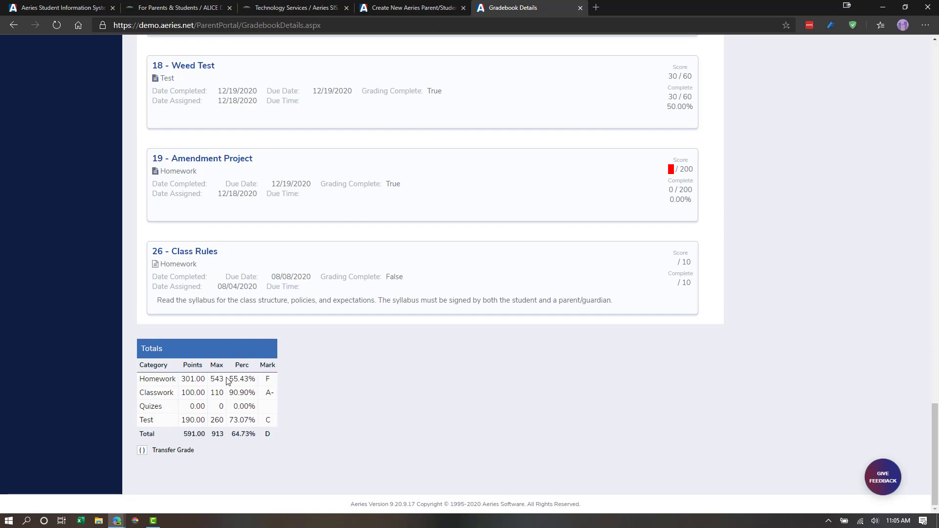
scroll(up, 3)
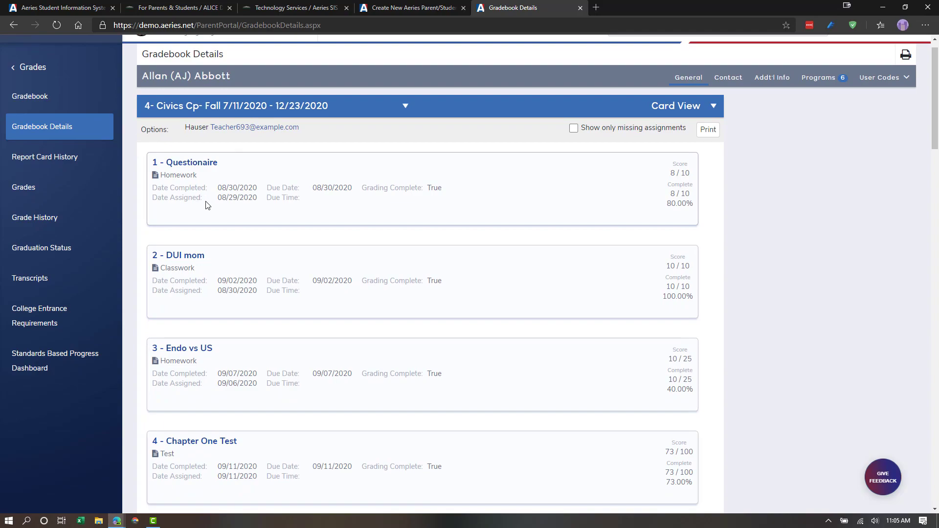
mouse_move(455, 254)
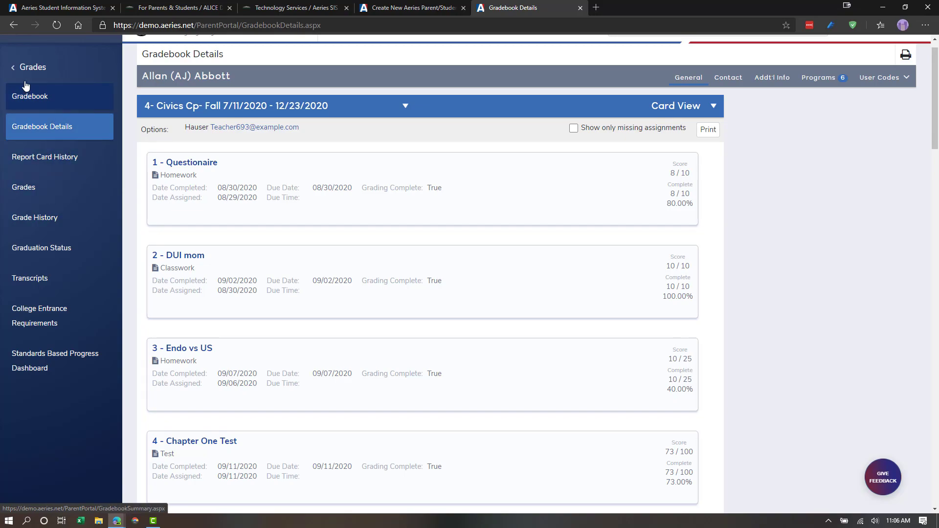
mouse_move(29, 67)
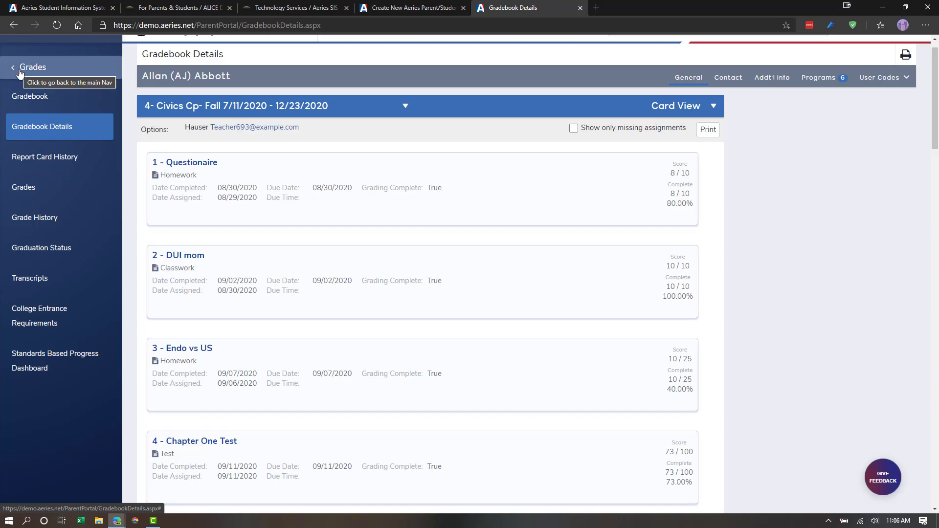
Leave Civics gradebook details and go to Attendance in the Attendance menu
click(32, 66)
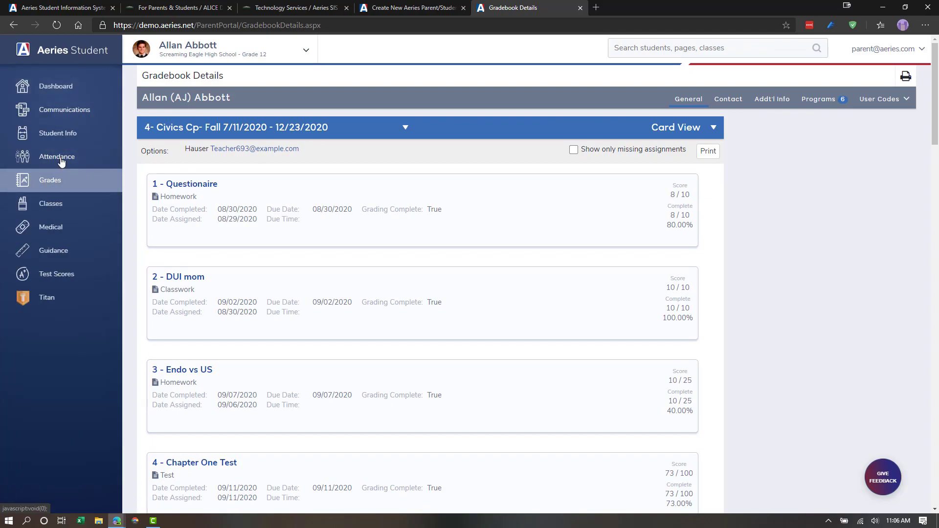
mouse_move(56, 156)
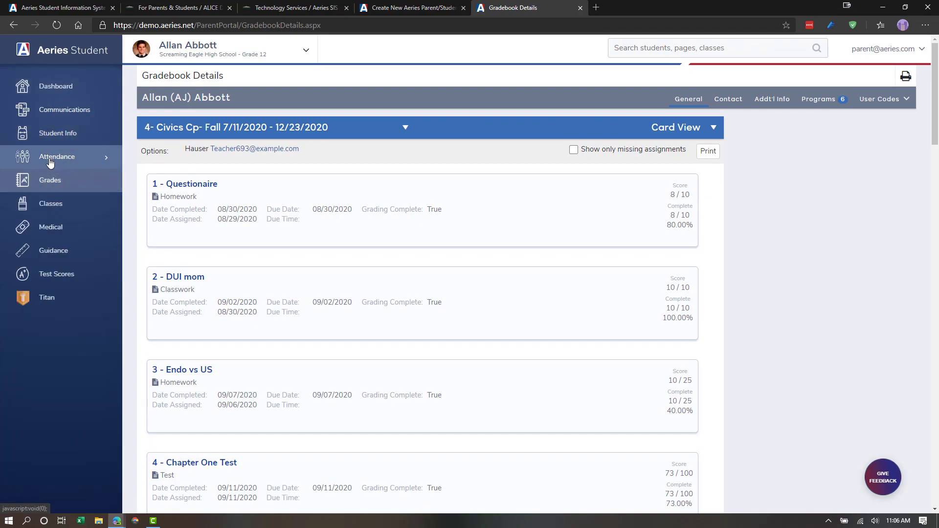
click(57, 156)
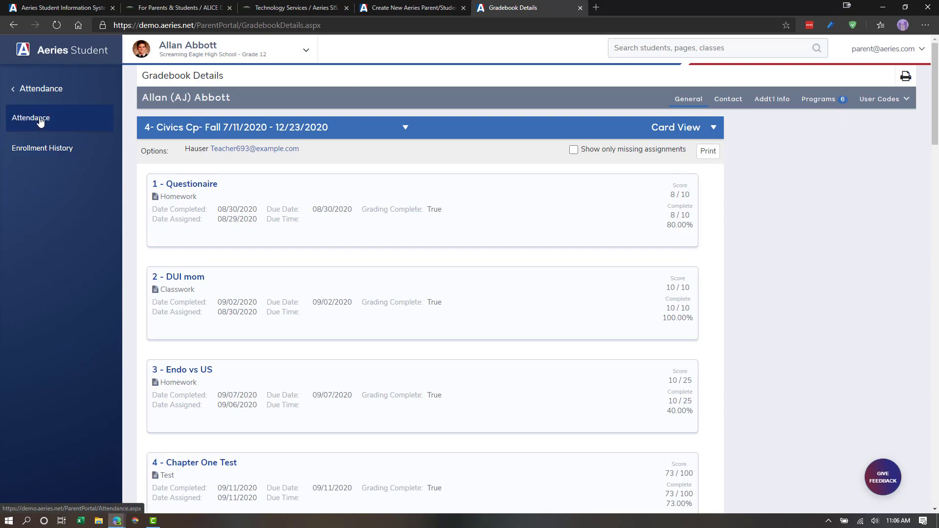
click(30, 117)
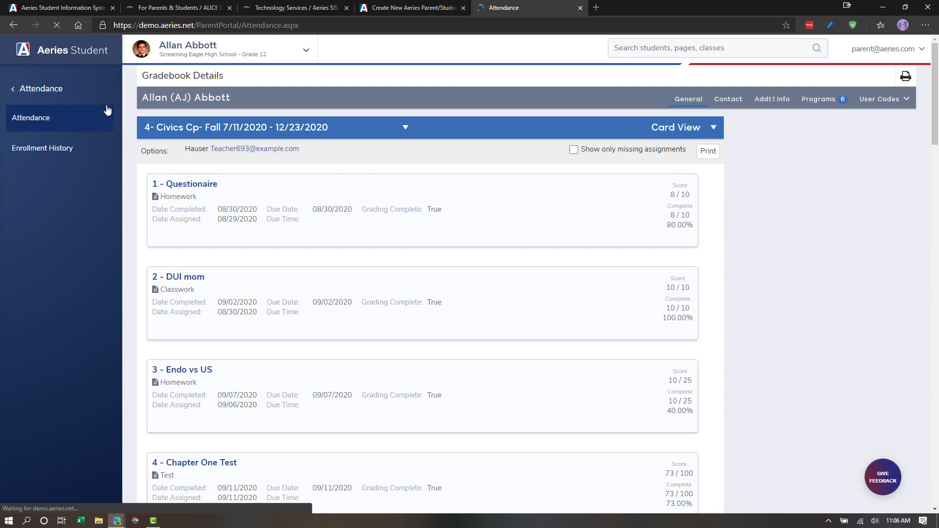
click(56, 156)
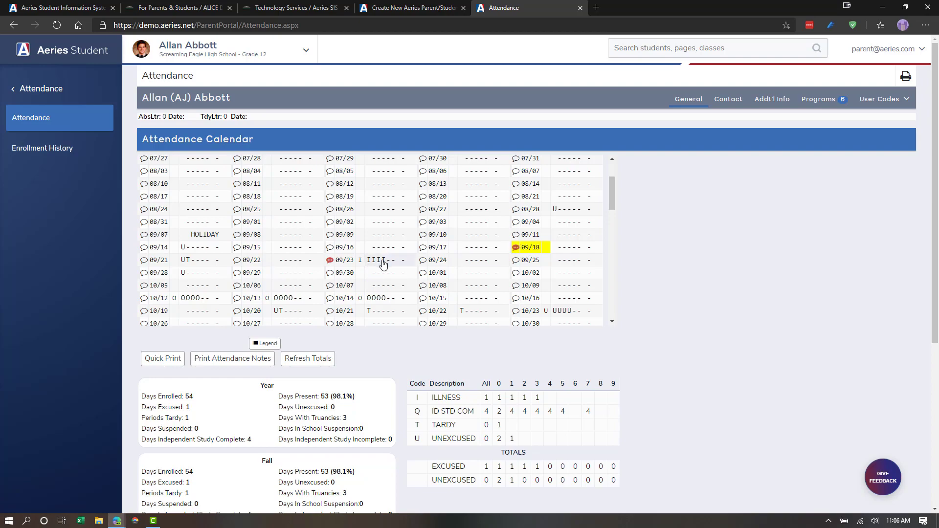
scroll(down, 3)
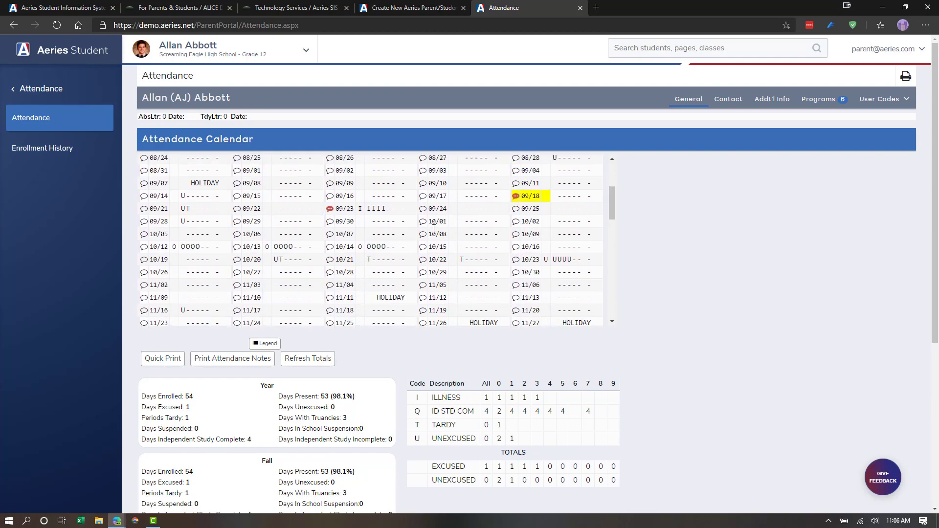
scroll(down, 3)
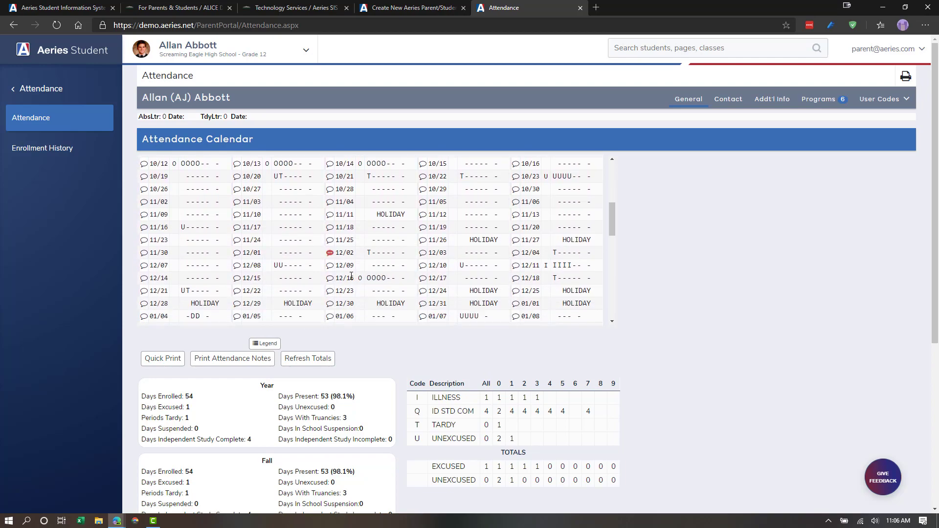
scroll(down, 3)
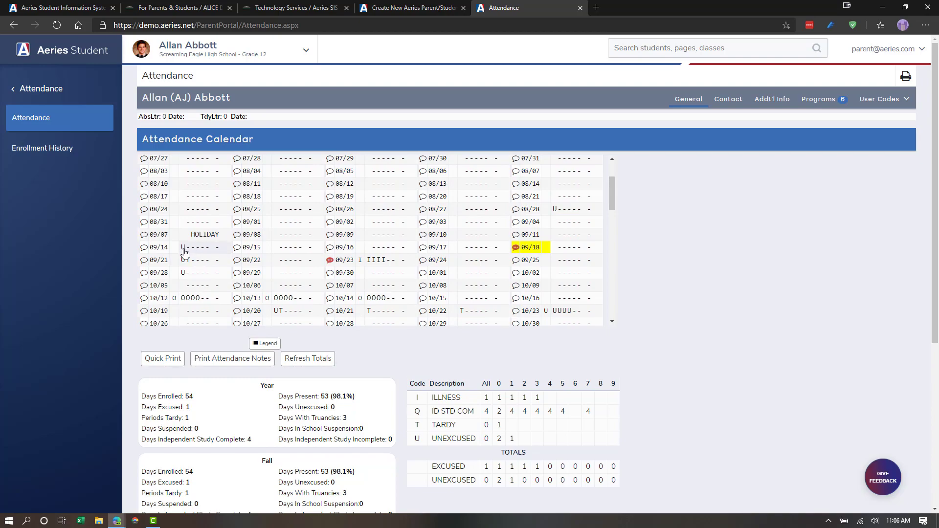
mouse_move(187, 251)
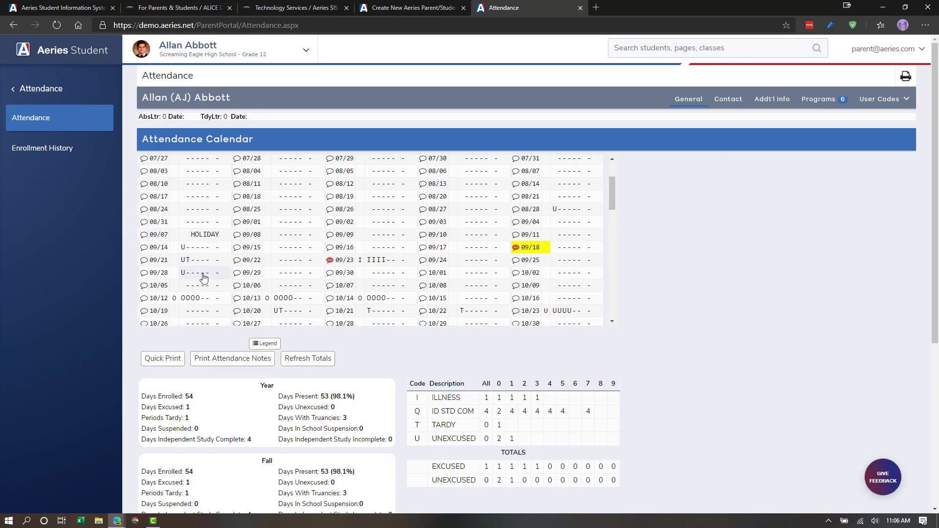
mouse_move(182, 250)
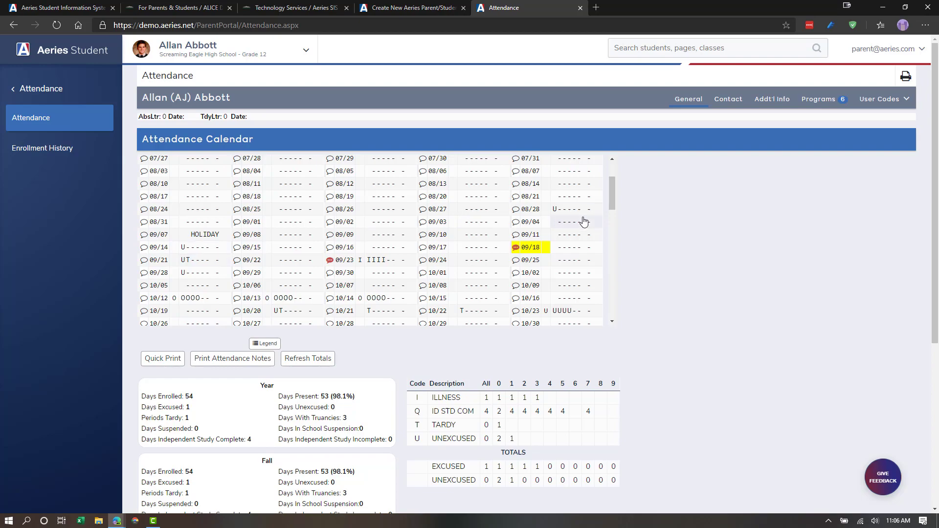
mouse_move(583, 221)
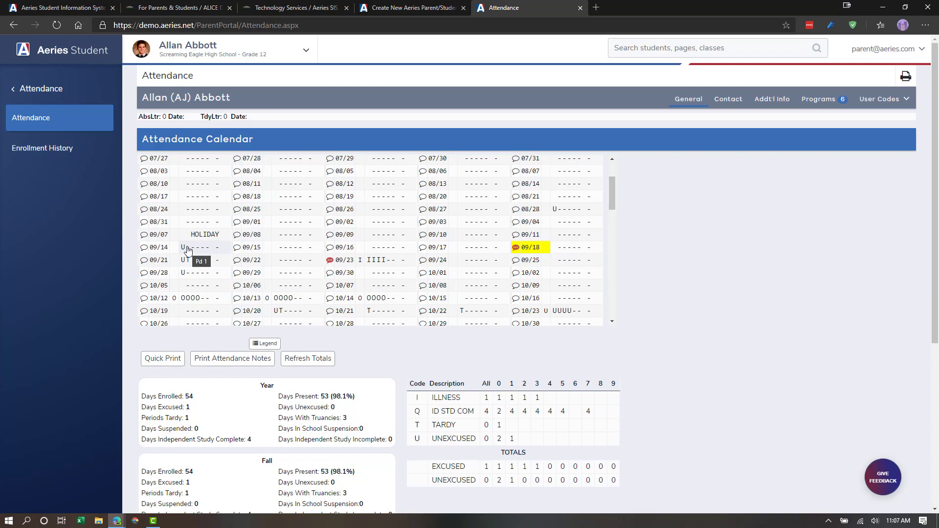
mouse_move(373, 247)
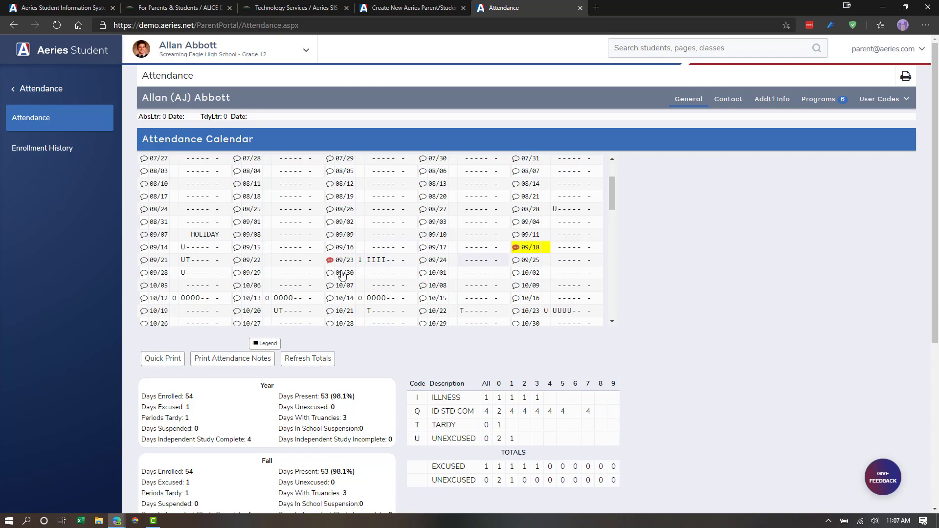
mouse_move(24, 88)
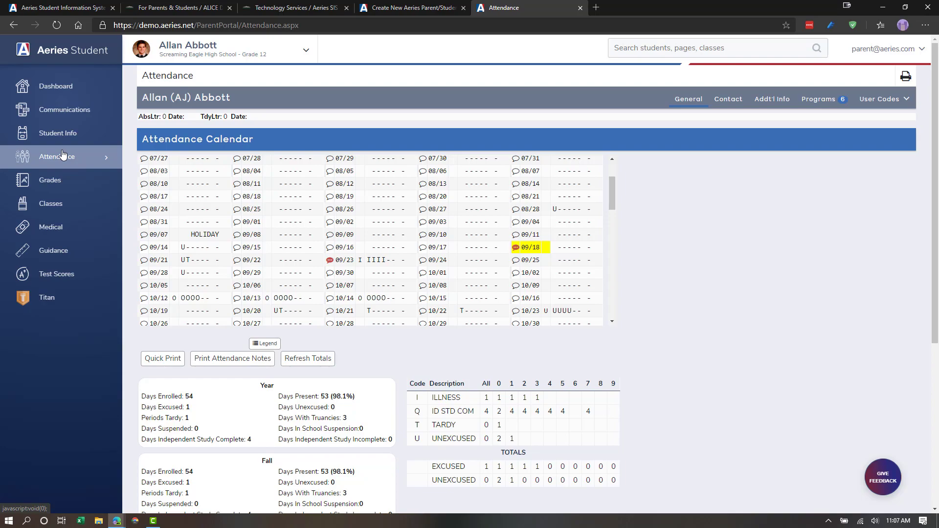
mouse_move(51, 184)
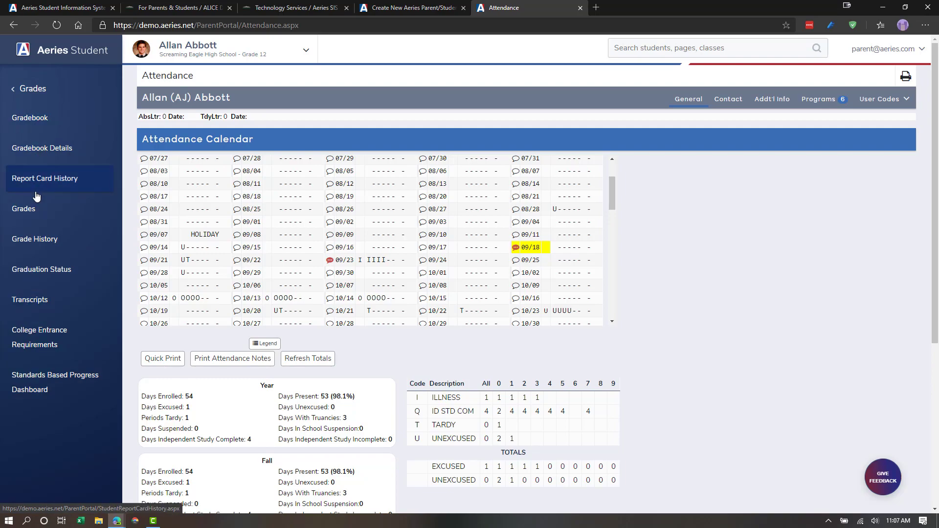
mouse_move(31, 204)
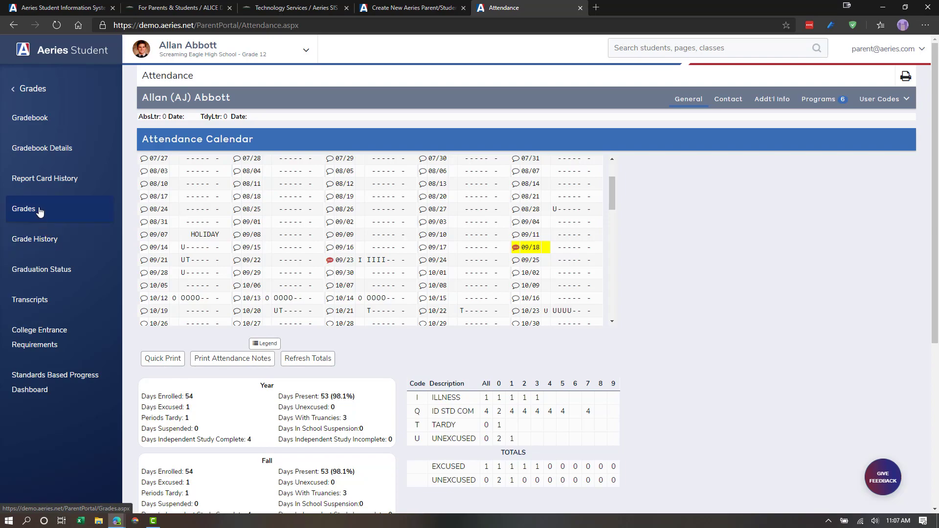
mouse_move(48, 183)
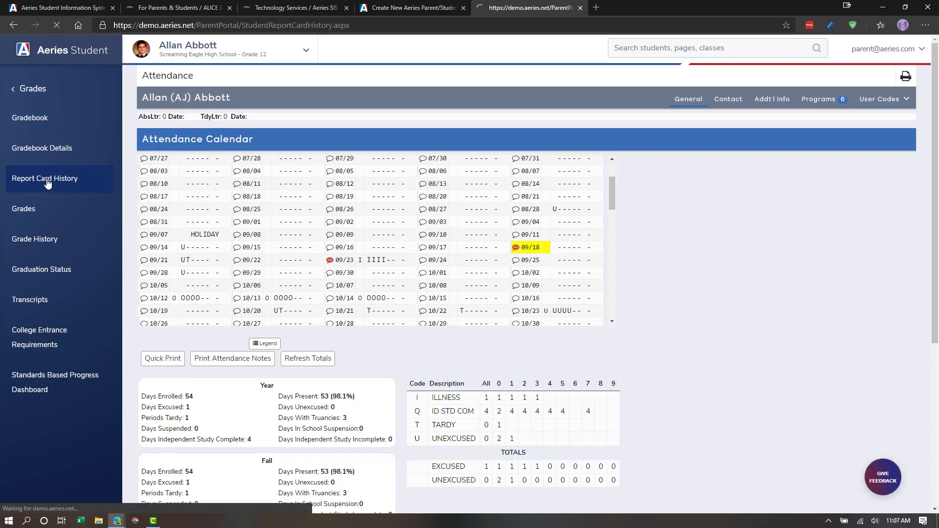
click(44, 178)
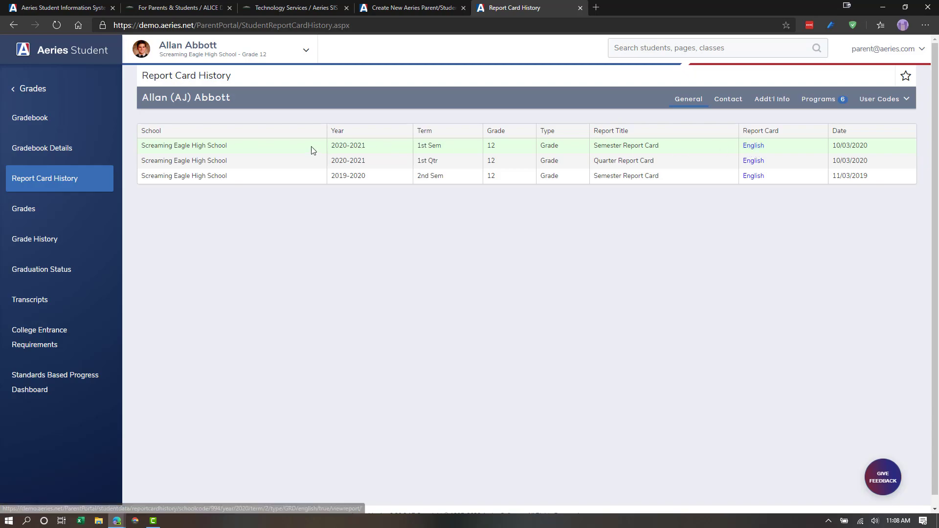
mouse_move(253, 155)
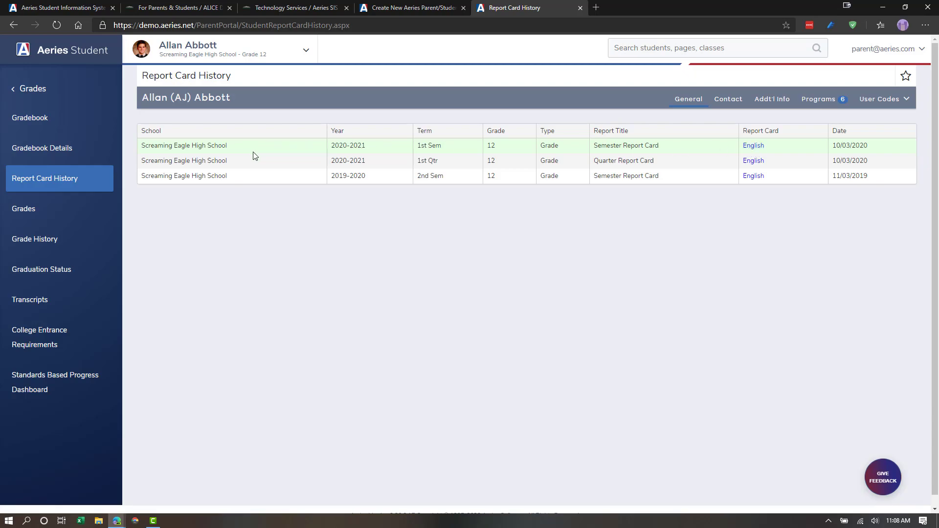
mouse_move(236, 144)
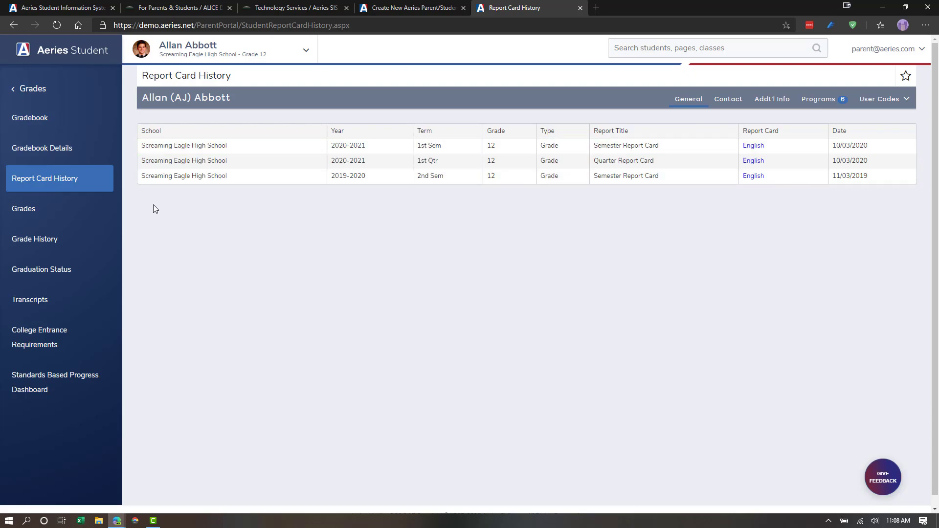
mouse_move(1, 255)
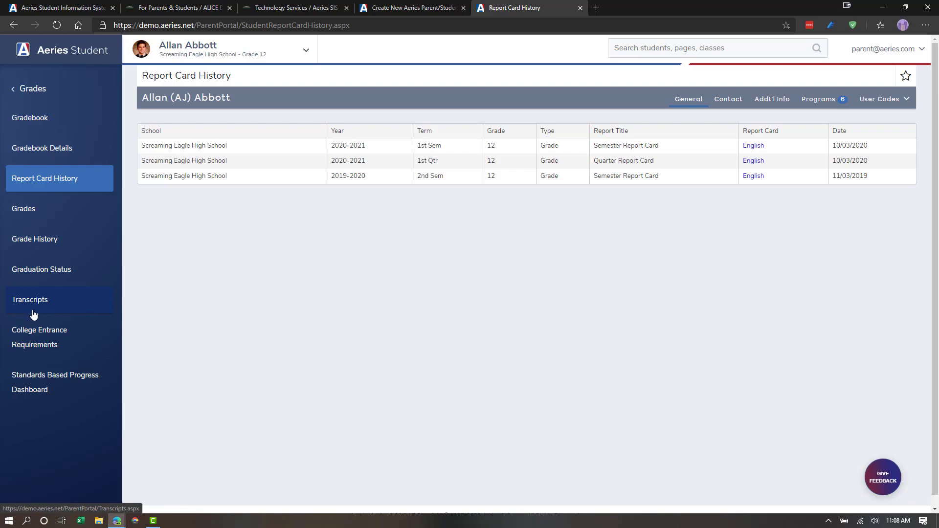
Review the three report cards, then open Transcripts from the Grades submenu
click(29, 299)
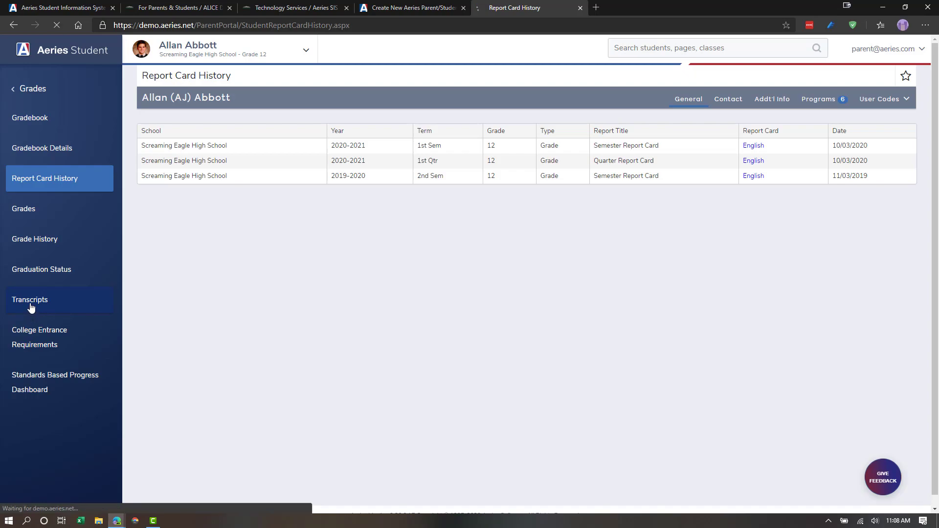
click(29, 299)
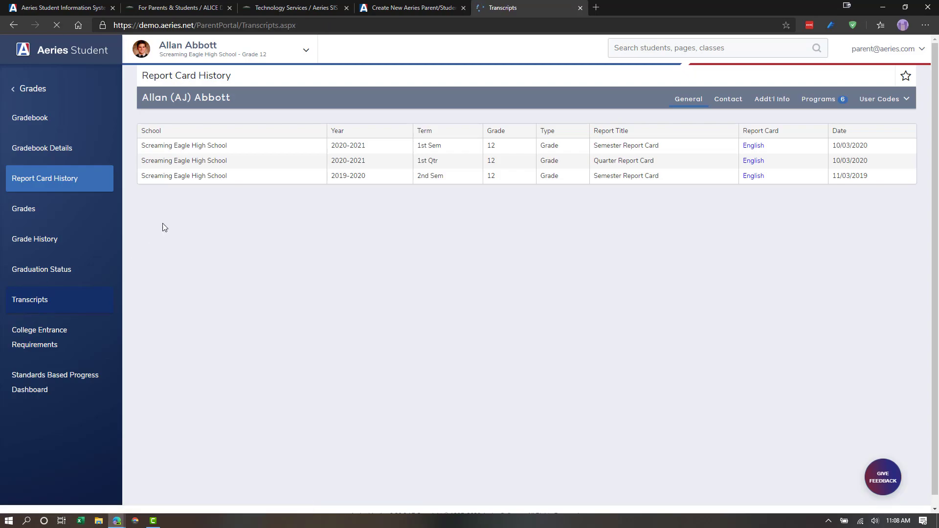
Review the transcript (class rank 17 of 466, course history), then open Graduation Status
click(30, 299)
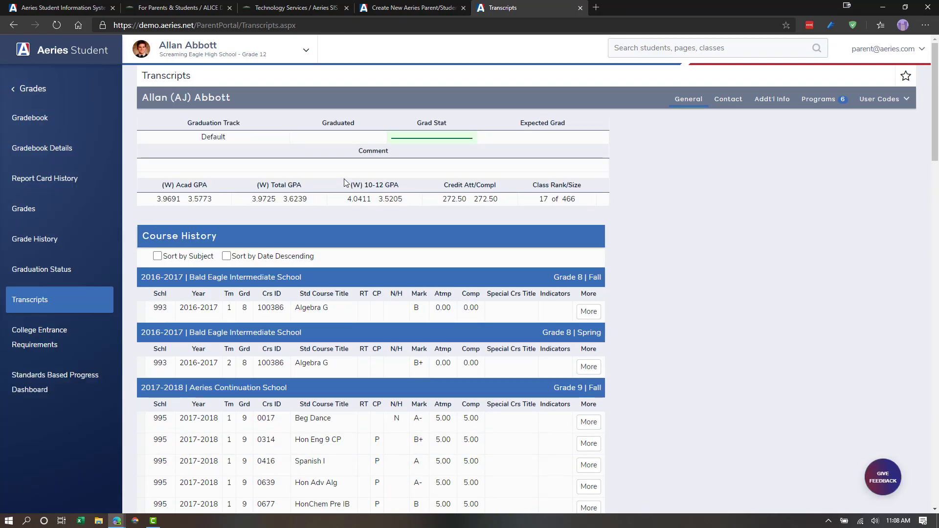
mouse_move(42, 269)
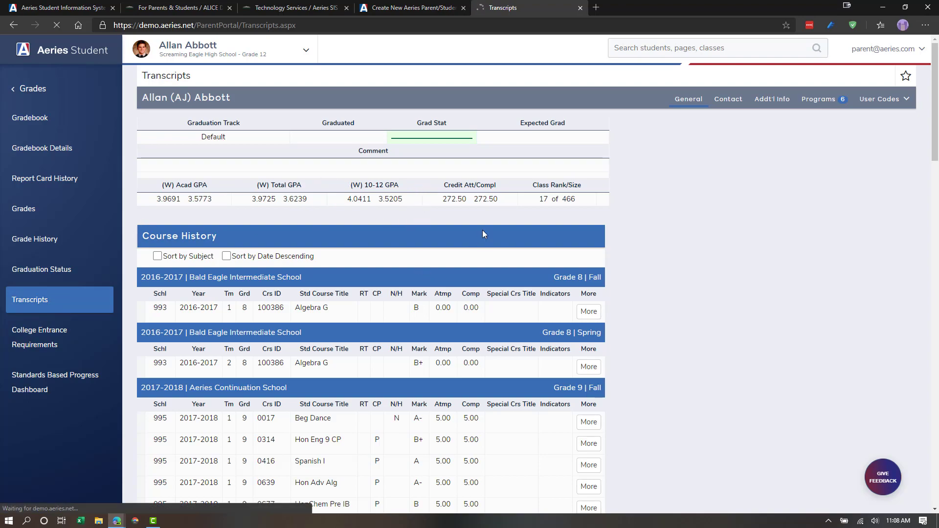
click(41, 269)
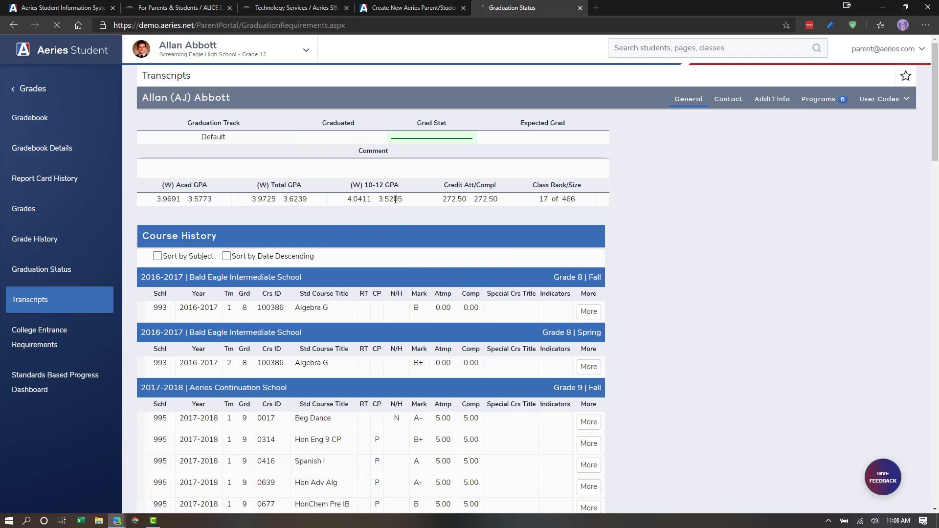
click(41, 269)
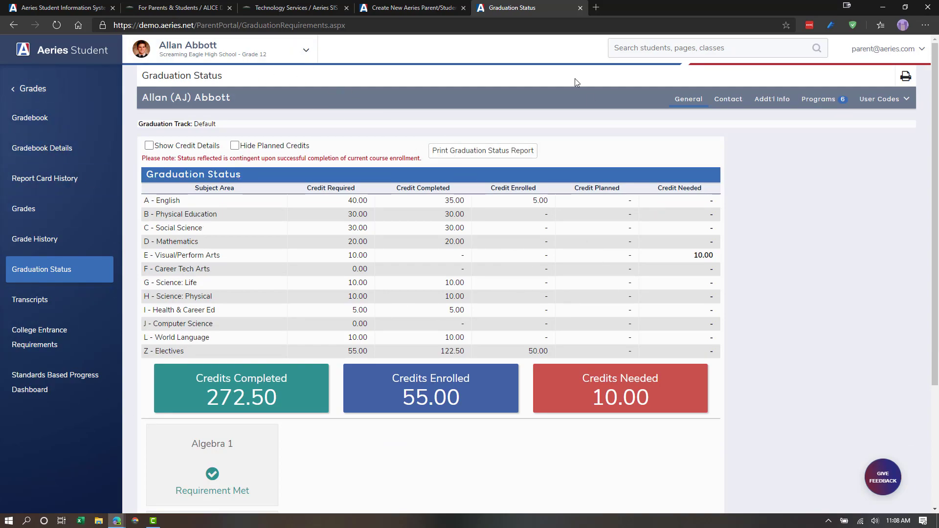
mouse_move(32, 89)
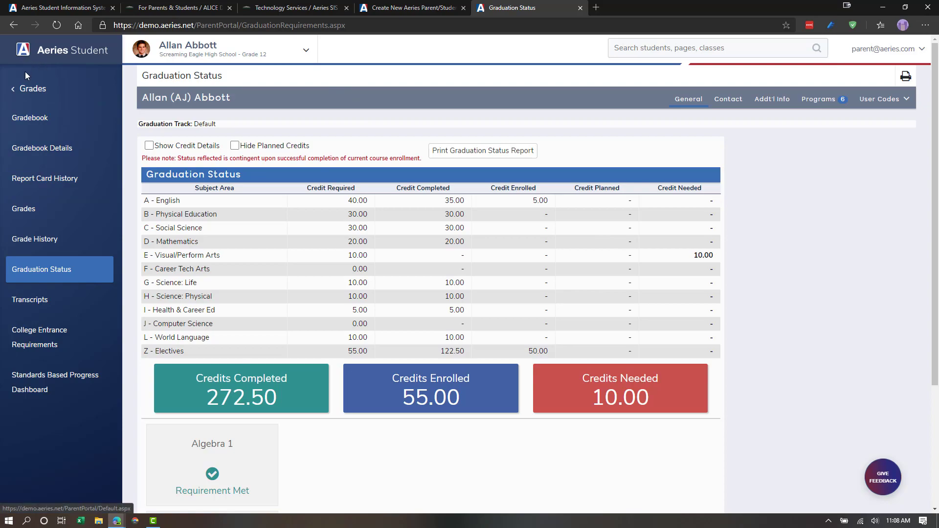
Leave the Grades submenu for the top-level sections, keeping the 10.00 needed credits shown
click(28, 88)
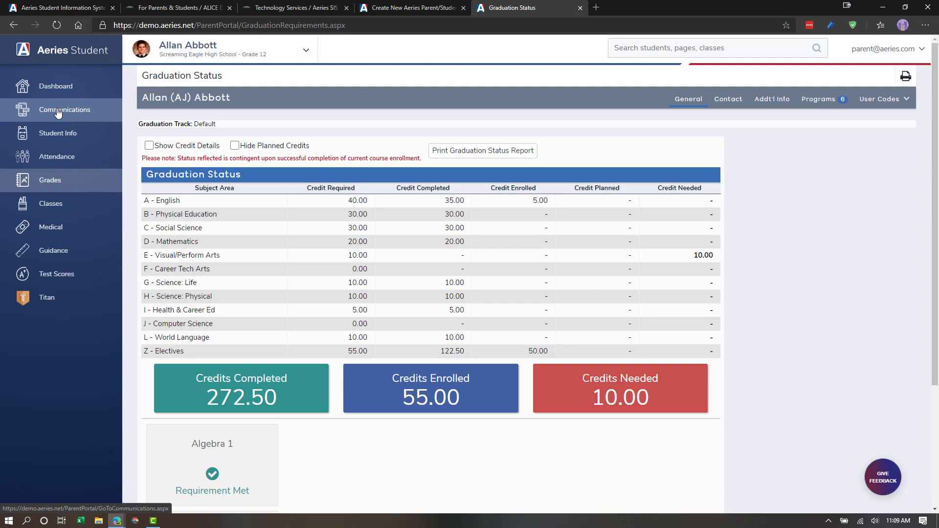
mouse_move(54, 69)
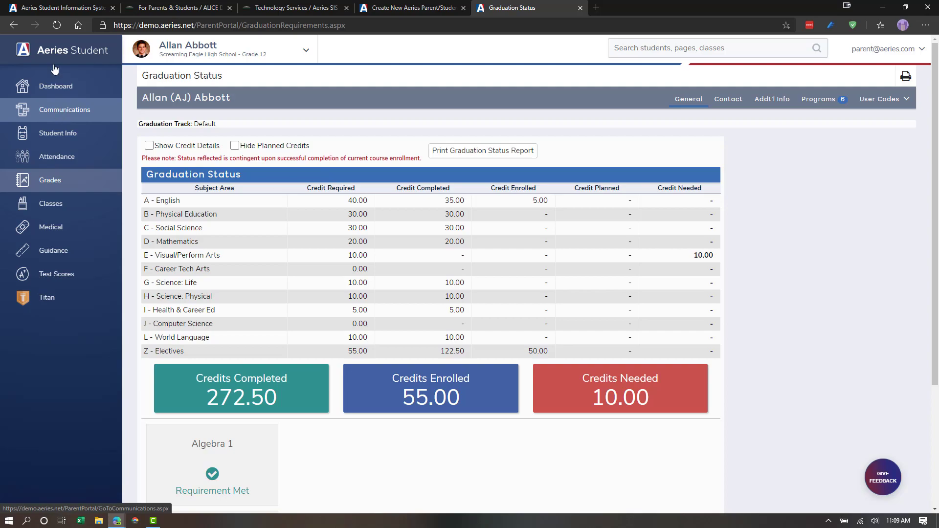